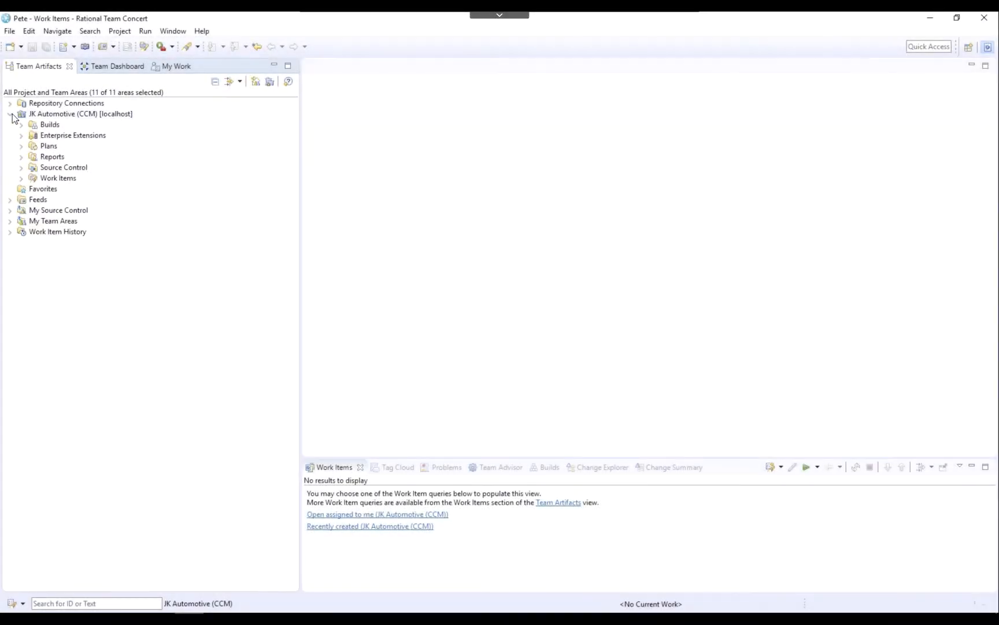
Step: Expand Builds down to CruiseControl and open the CruiseControl MY1 Standard Build definition
left_click(21, 124)
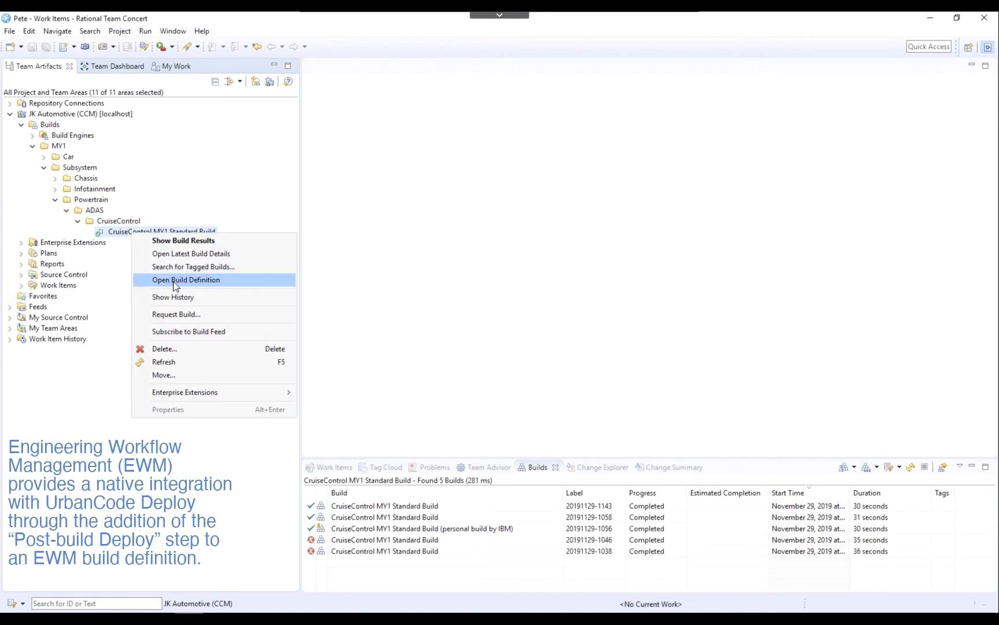
left_click(187, 279)
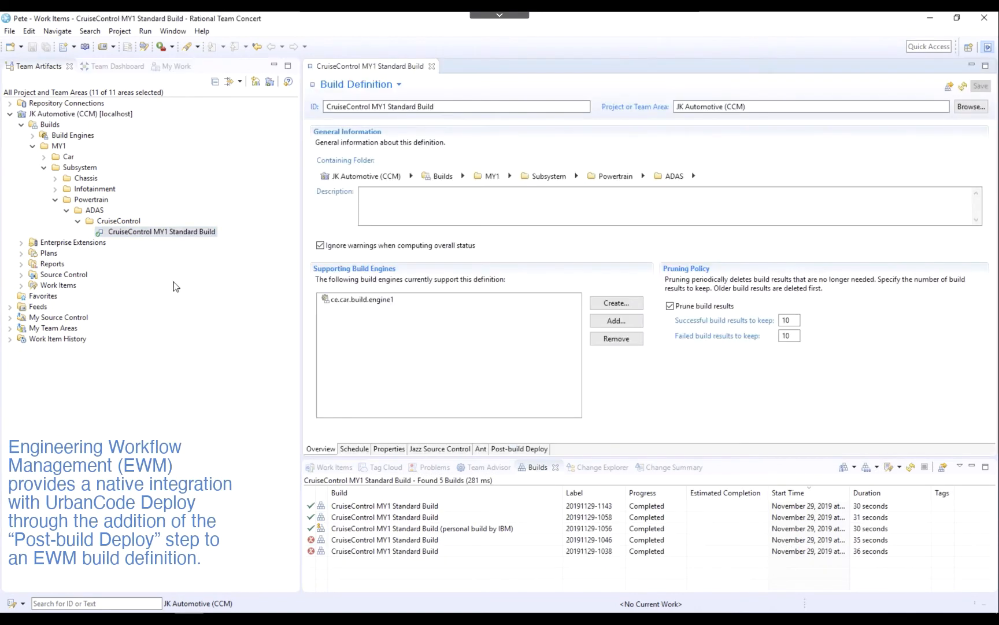
mouse_move(461, 409)
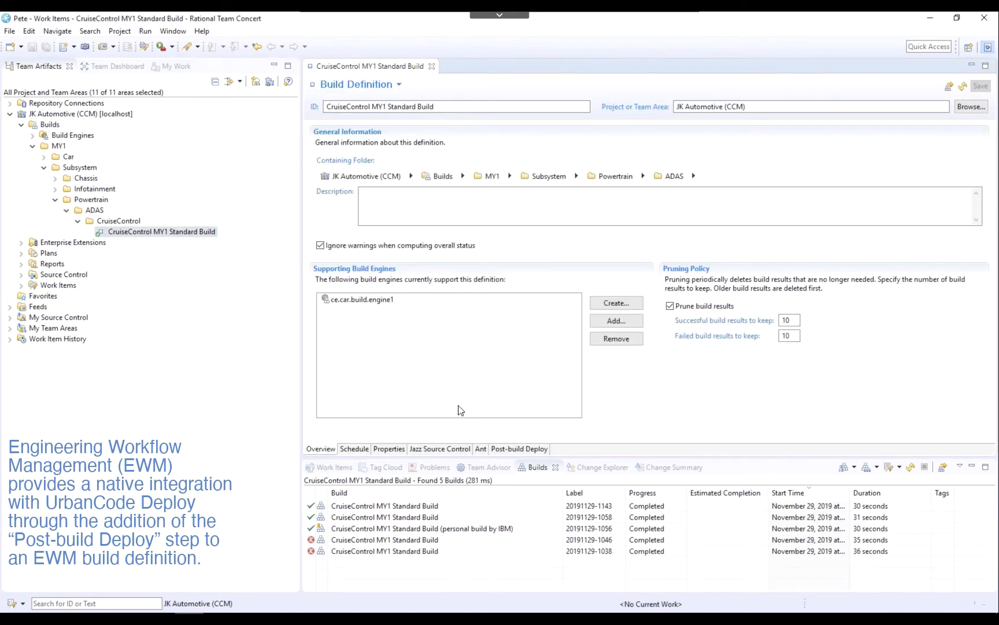
Step: Enable post-build deploy, deploying only when the build has no errors or warnings
left_click(519, 447)
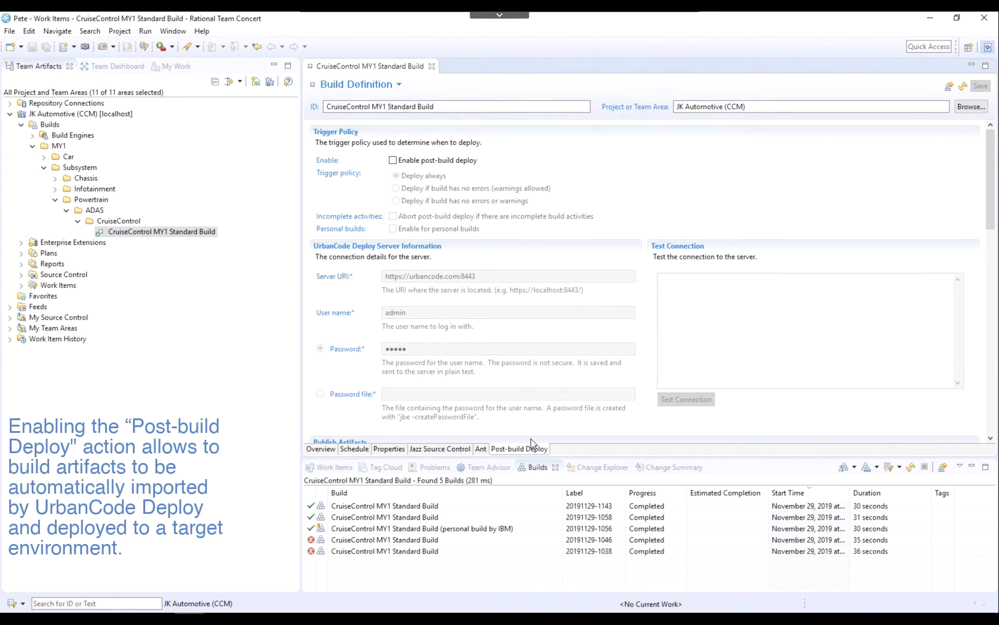
left_click(392, 160)
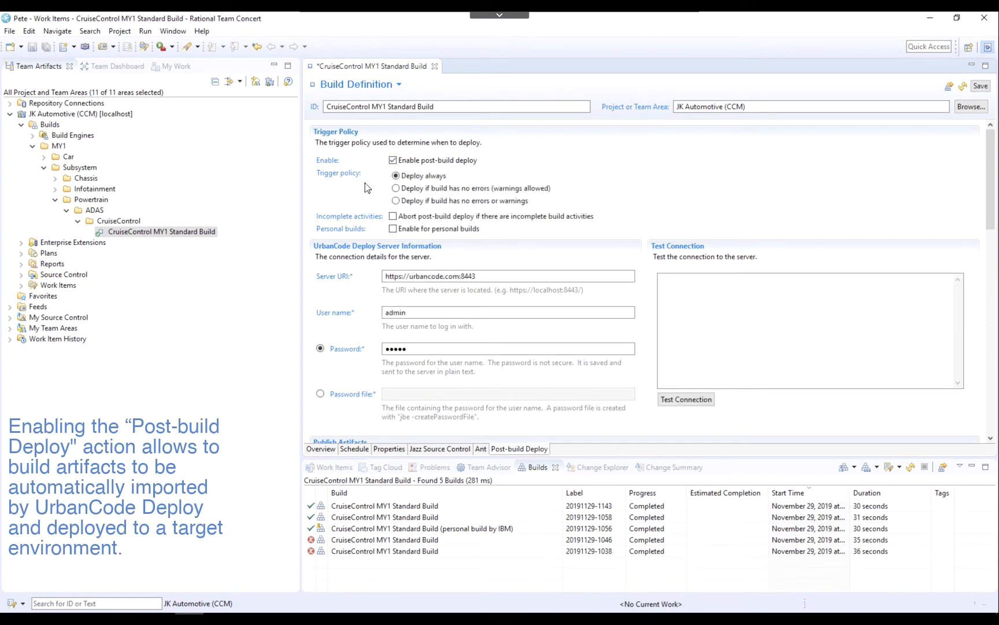
left_click(395, 200)
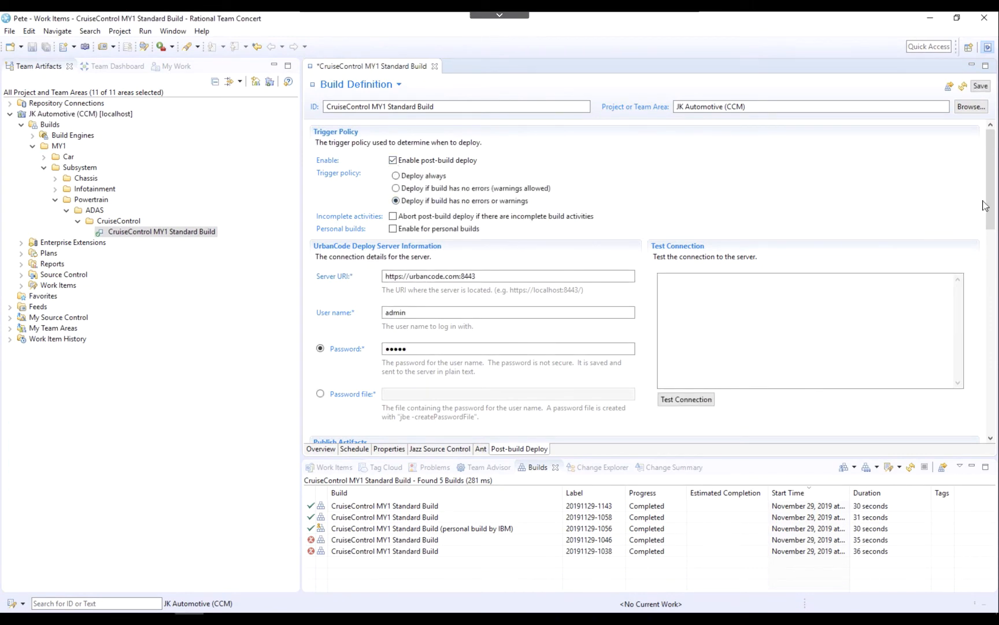
Step: Test the UrbanCode Deploy server connection and review the Publish Artifacts and Process sections
scroll("down", 3)
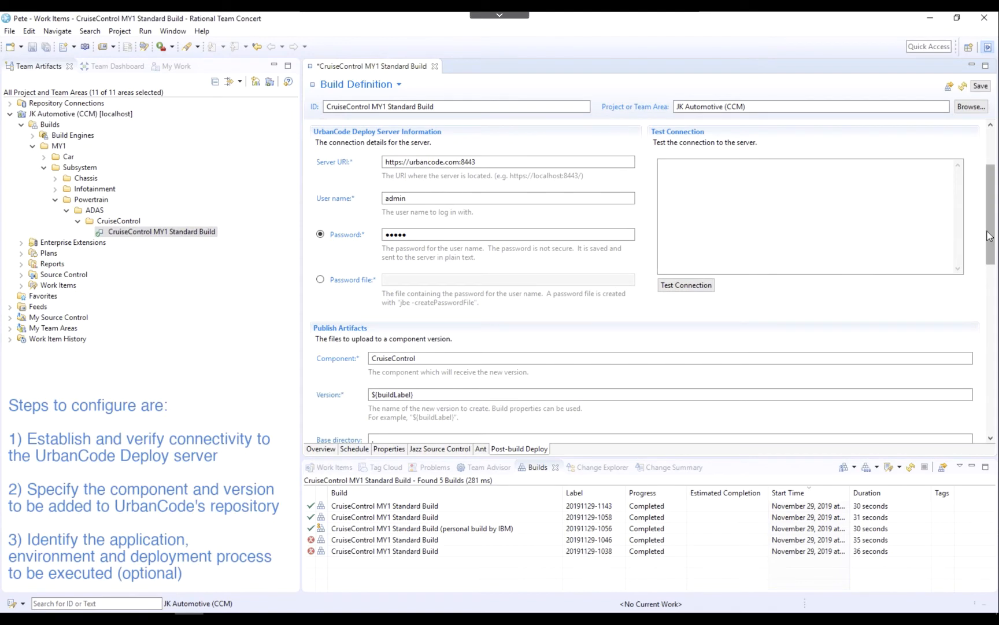
left_click(686, 284)
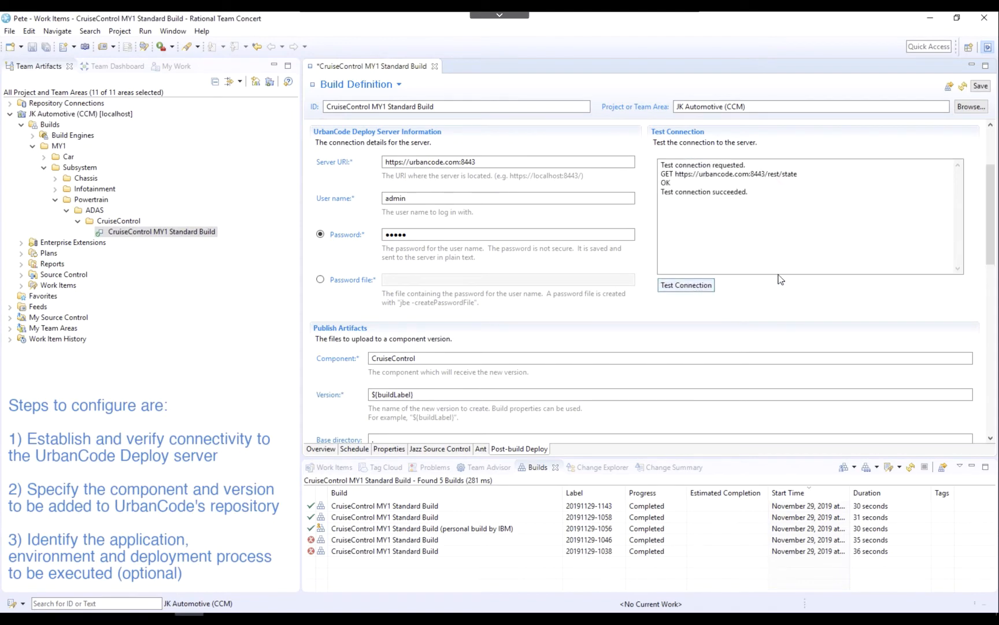
scroll("down", 3)
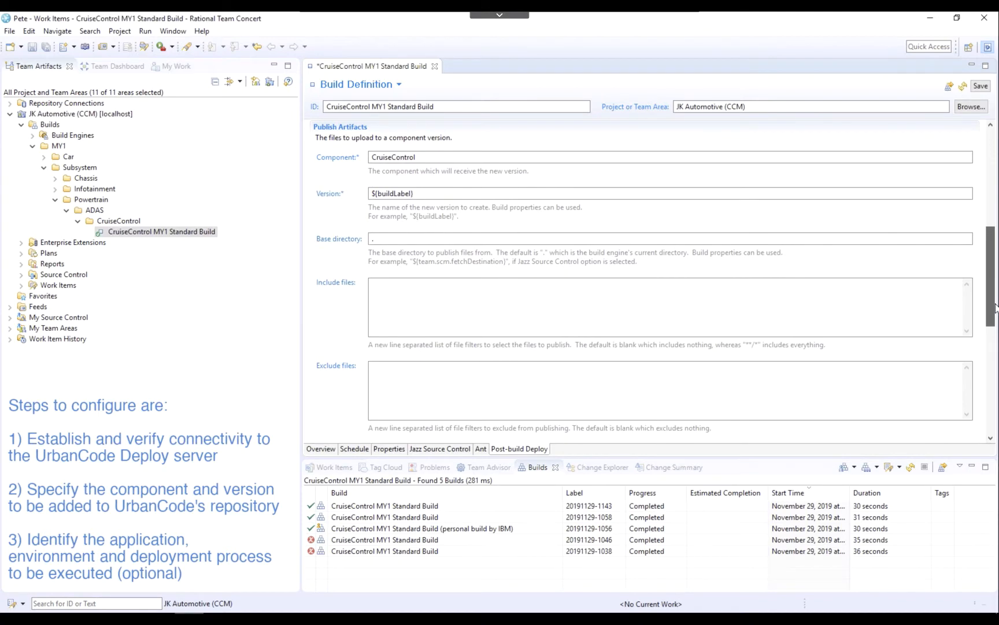
scroll("down", 3)
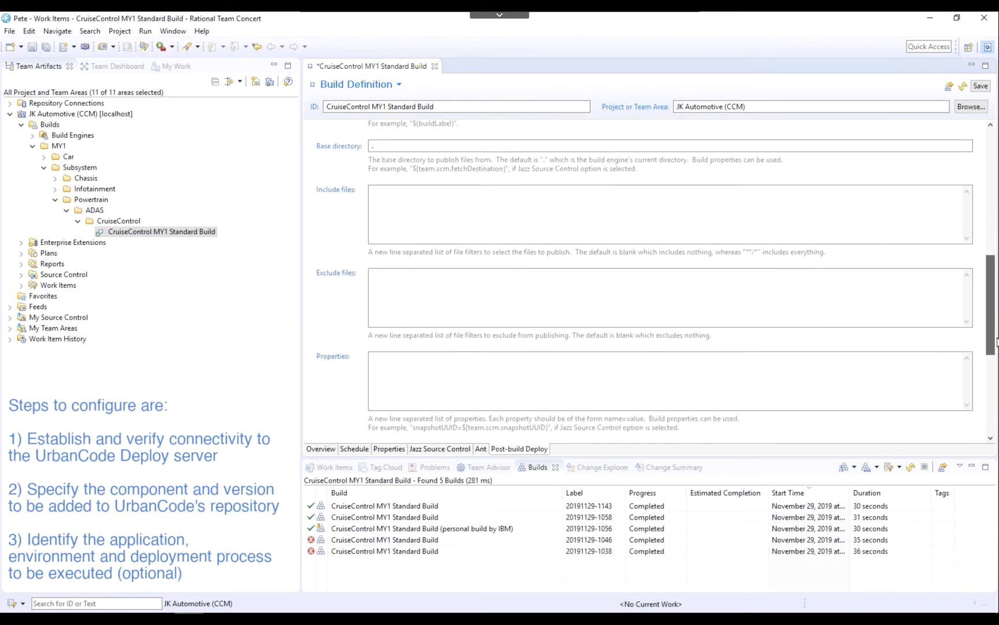
scroll("down", 3)
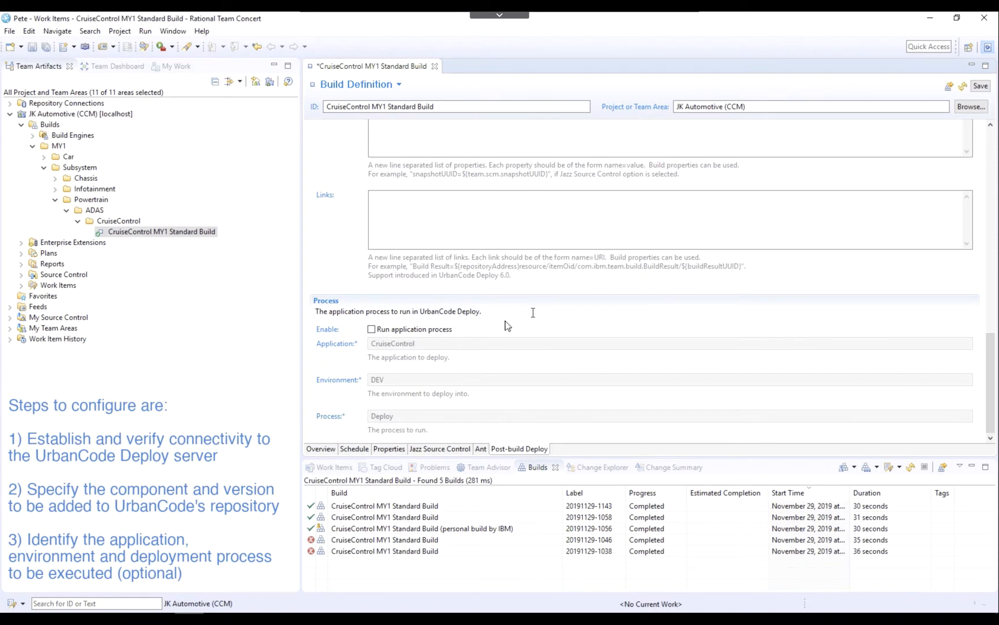
mouse_move(469, 332)
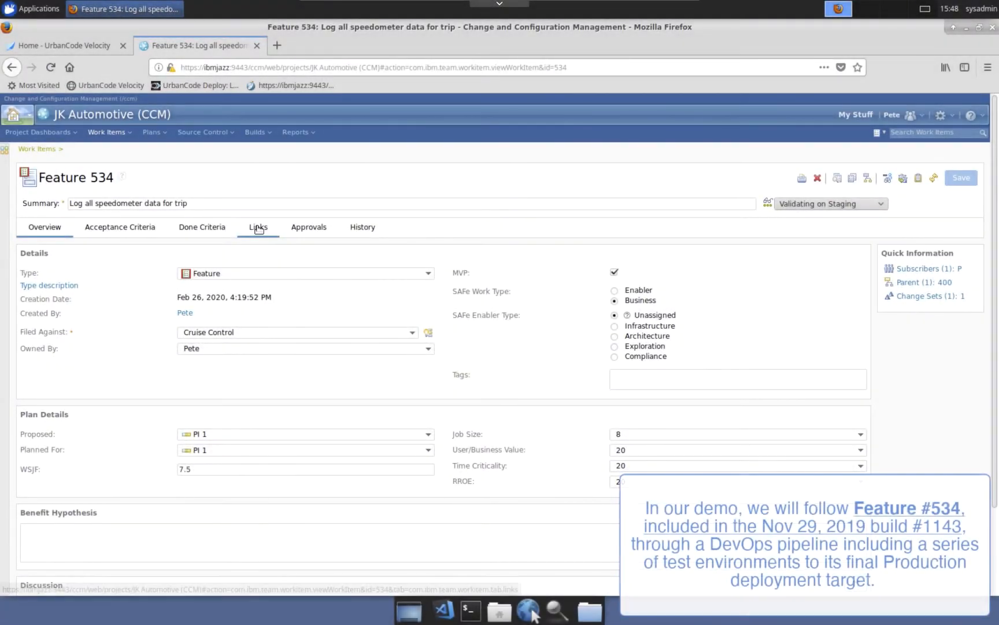
Step: Follow Feature 534's links to parent Capability 400 and view its link to Solution Epic 495
left_click(258, 227)
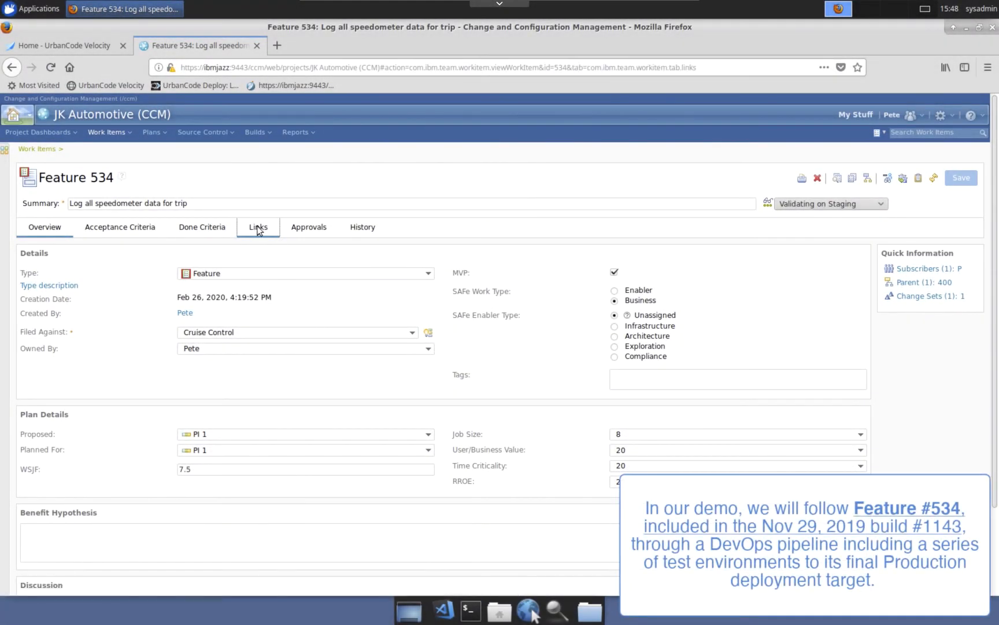
left_click(258, 226)
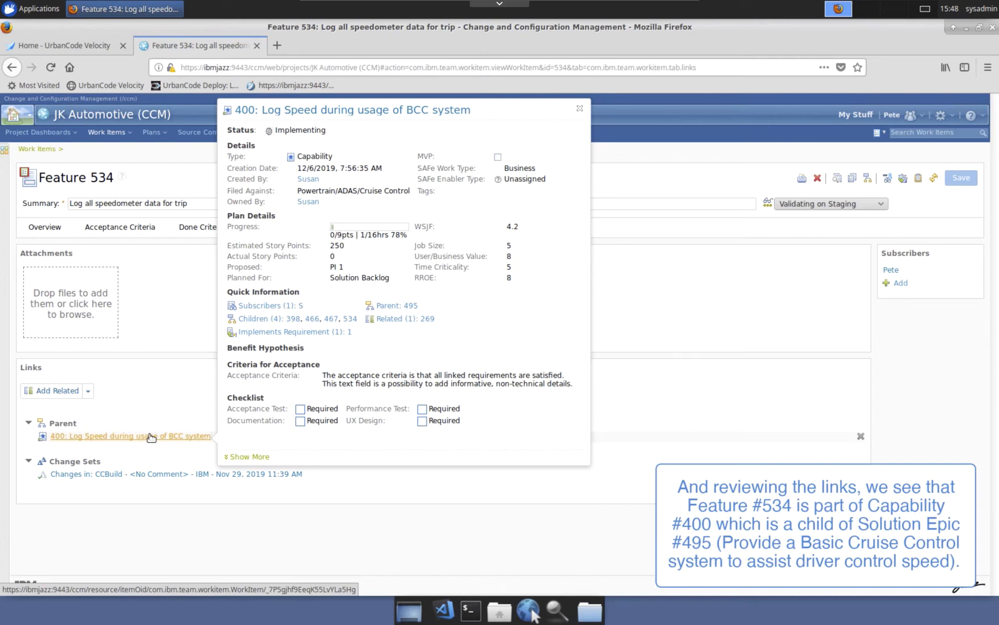
left_click(129, 435)
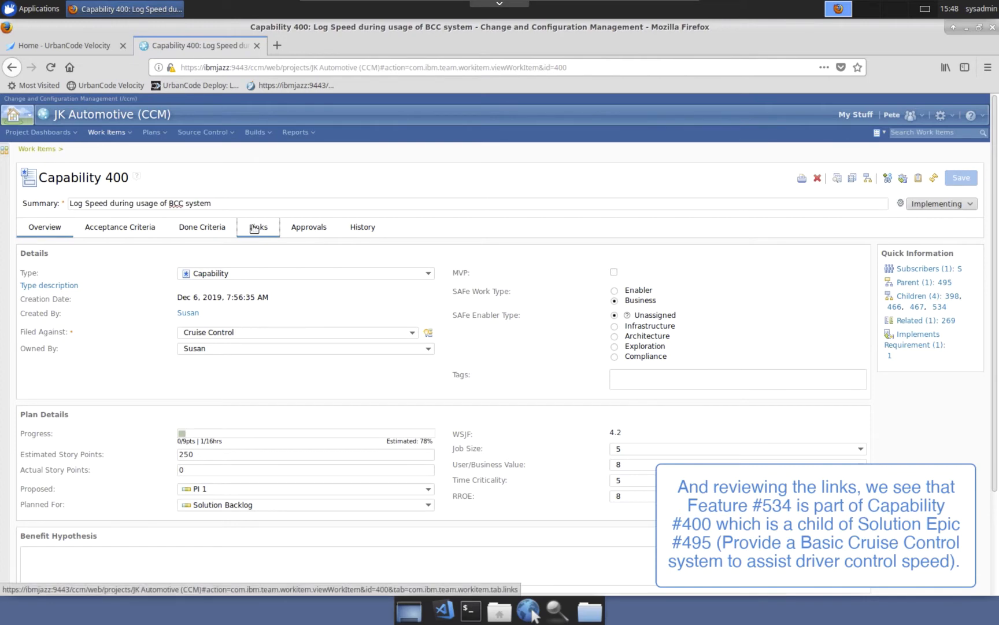
left_click(258, 226)
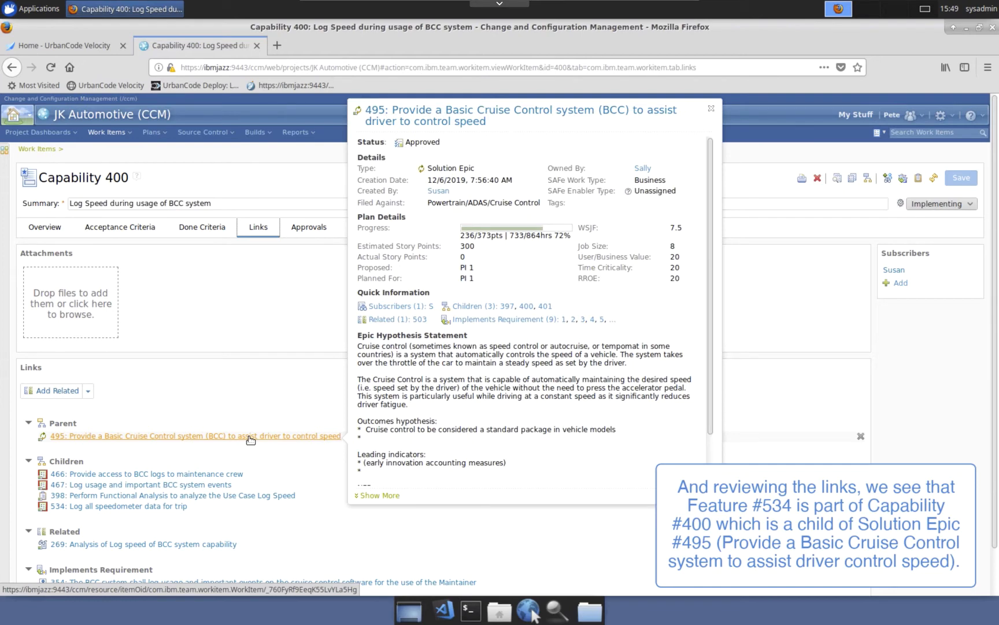
mouse_move(481, 177)
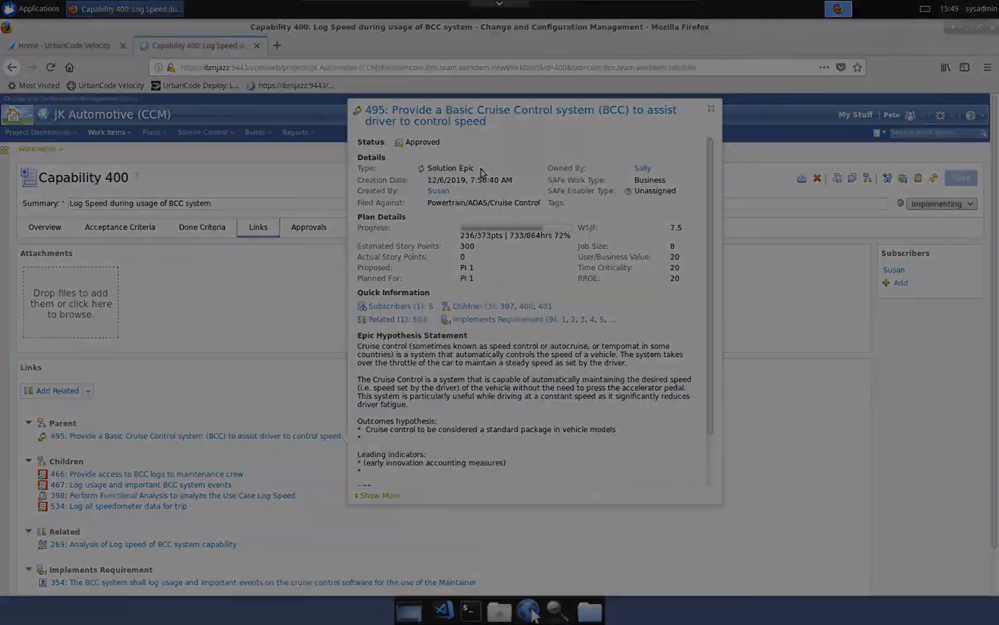
left_click(57, 45)
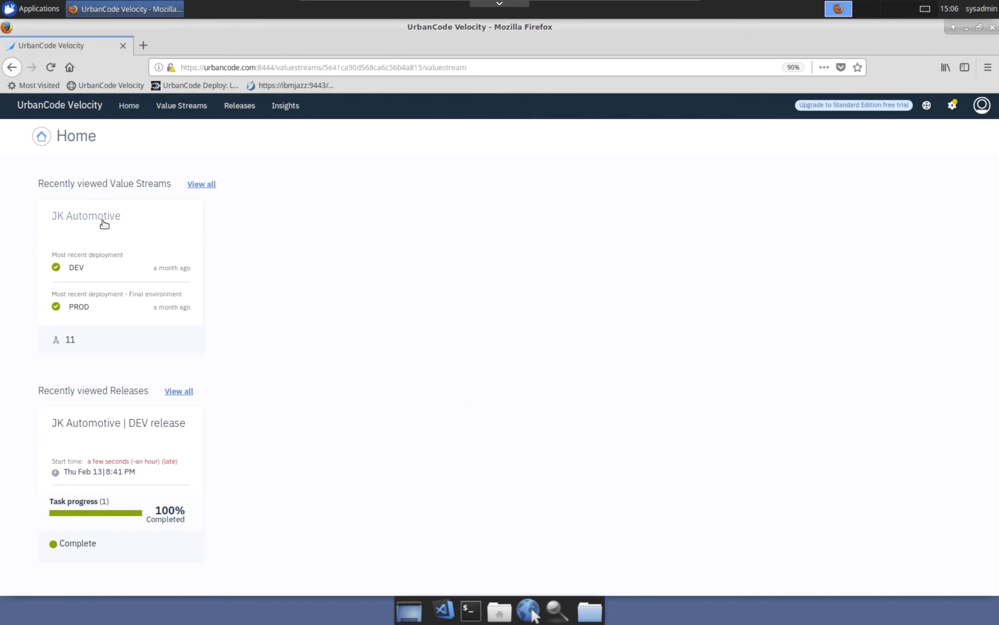
Step: Open the JK Automotive value stream and add Deploy Frequency to its metric bar
left_click(86, 215)
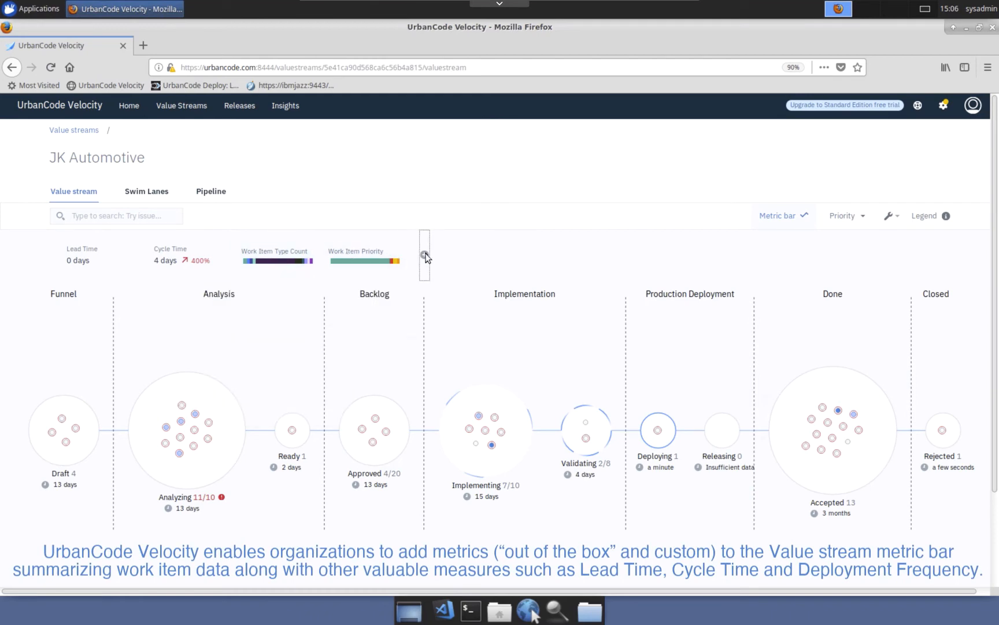
left_click(426, 254)
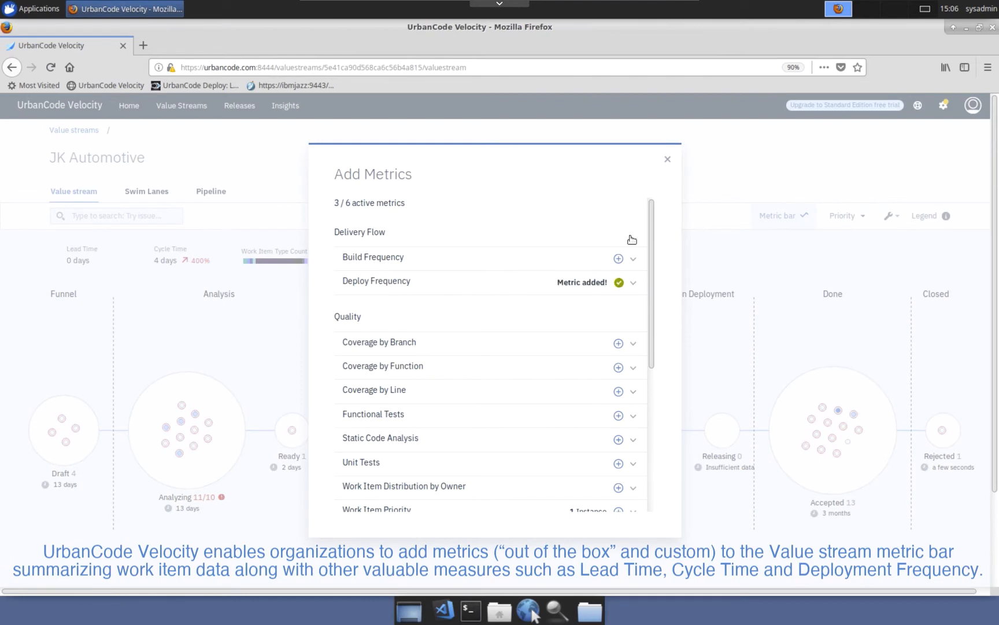
left_click(667, 158)
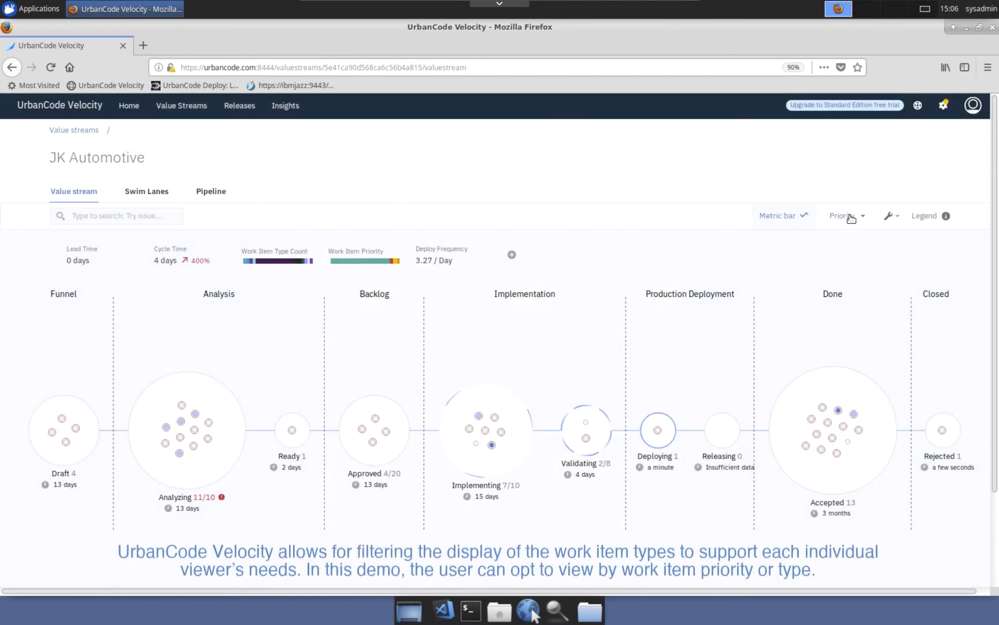
Step: Switch the value stream's work-item colouring from Priority to Type
left_click(845, 216)
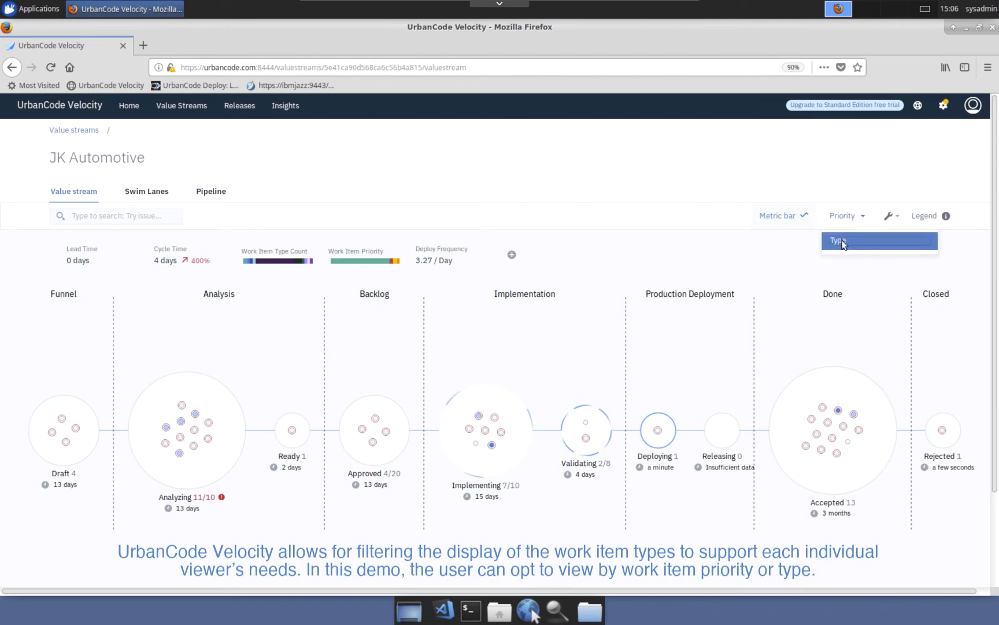
left_click(839, 240)
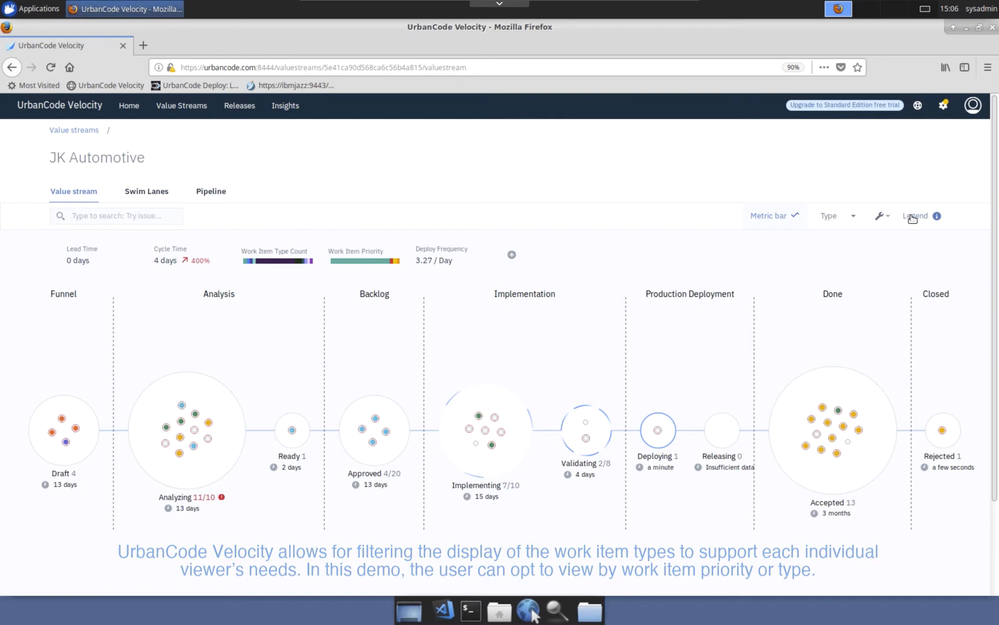
left_click(915, 215)
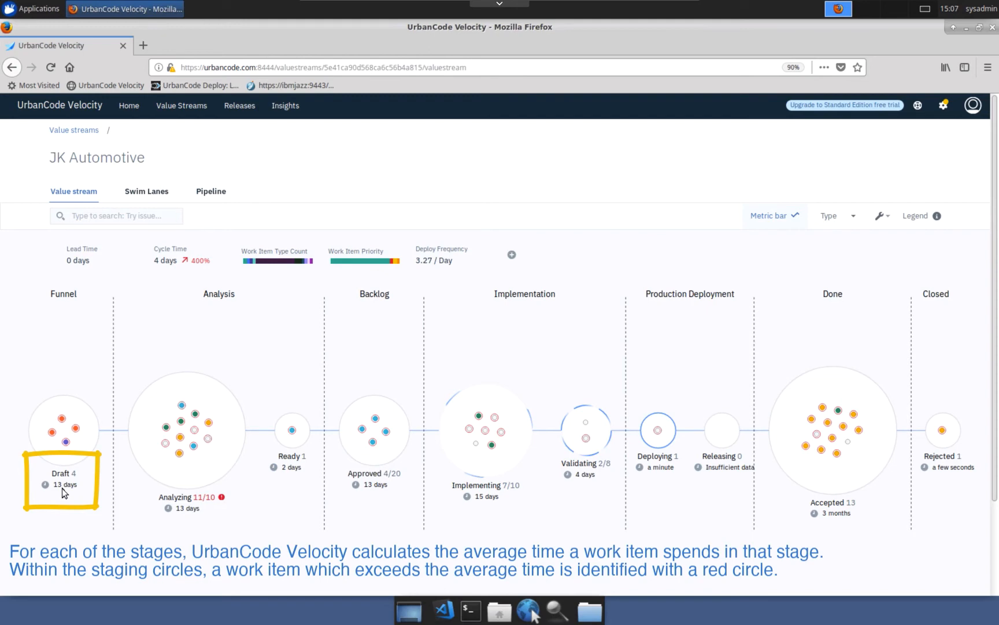
left_click(291, 429)
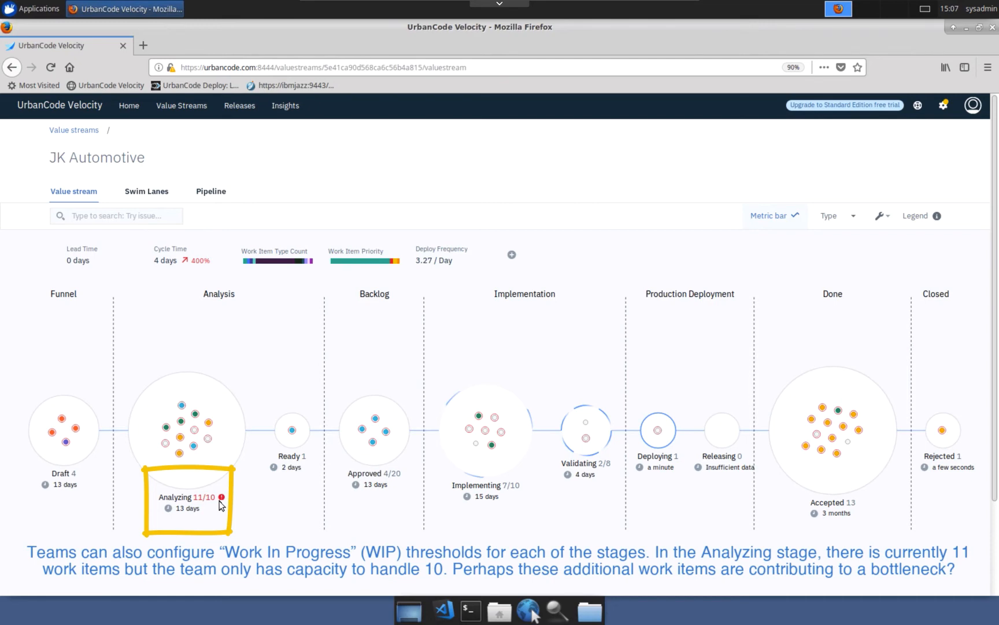
mouse_move(380, 508)
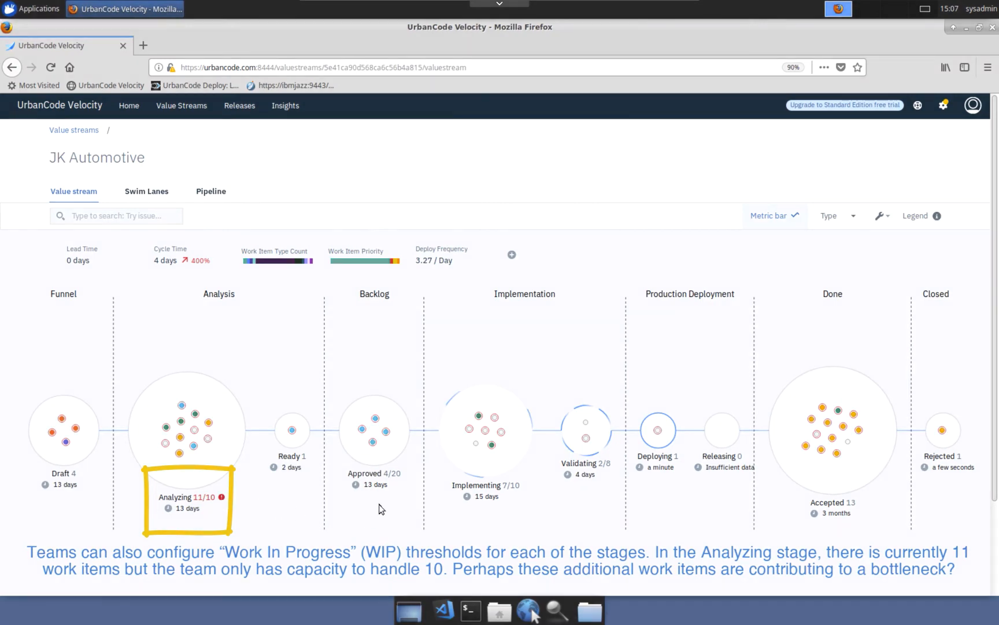
mouse_move(589, 485)
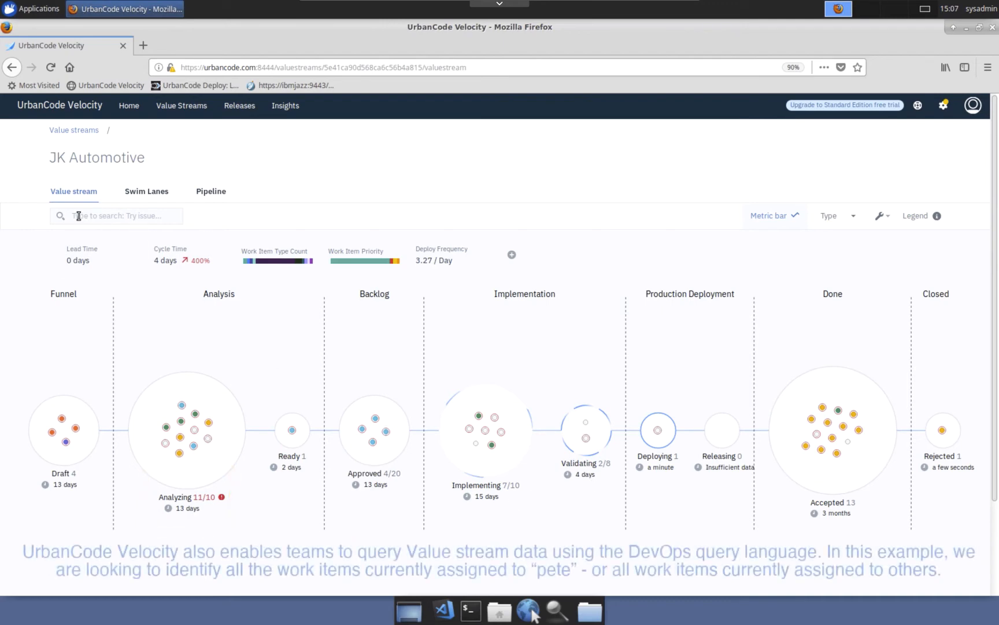
Step: Apply the issue.owner!= query to the value stream and switch to the Swim Lanes view
type("issue.owner")
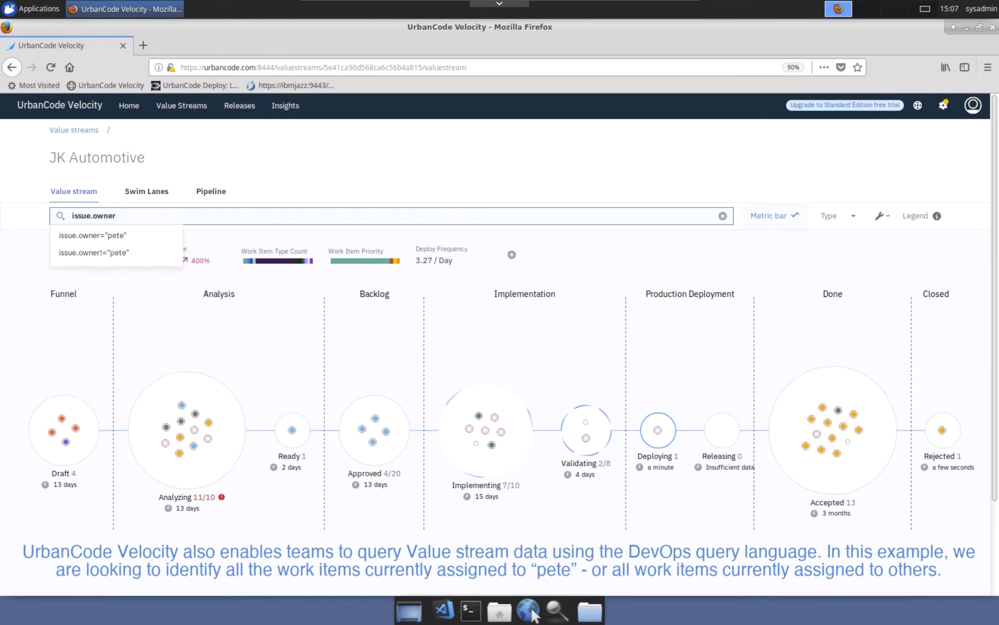
left_click(92, 235)
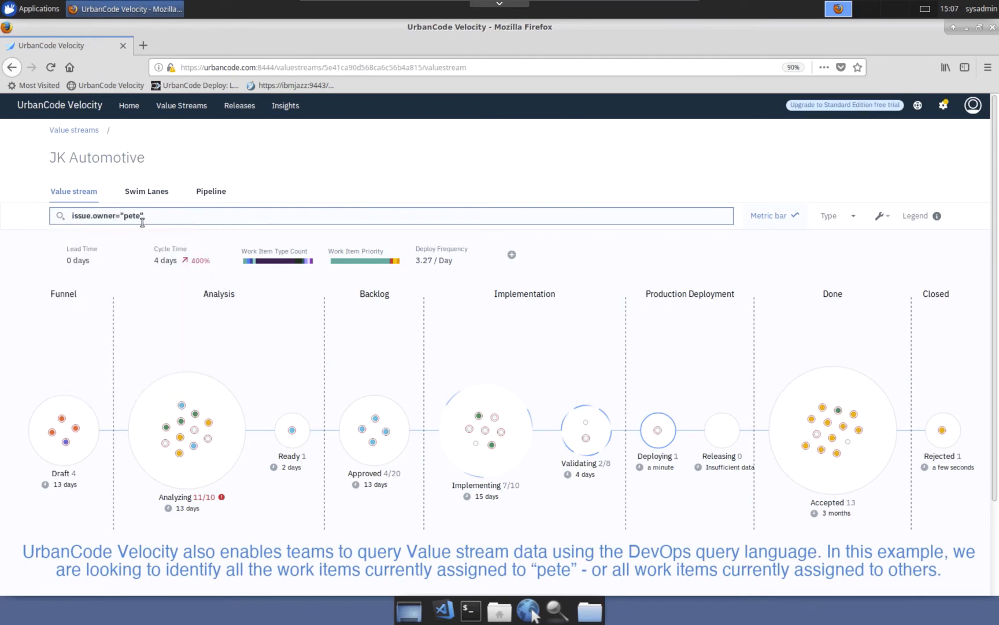
type("!")
key("Return")
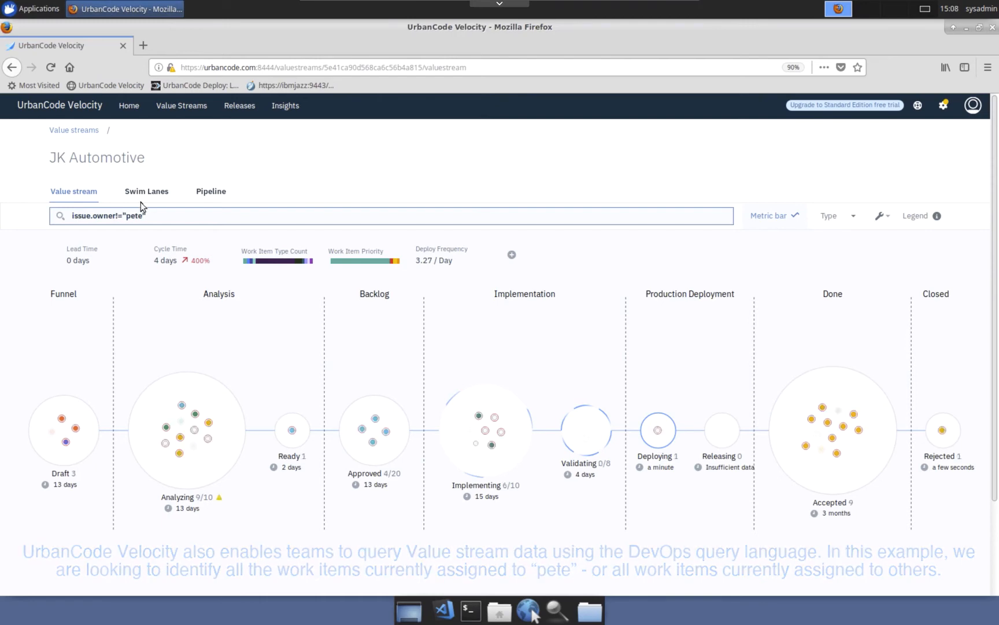
left_click(147, 191)
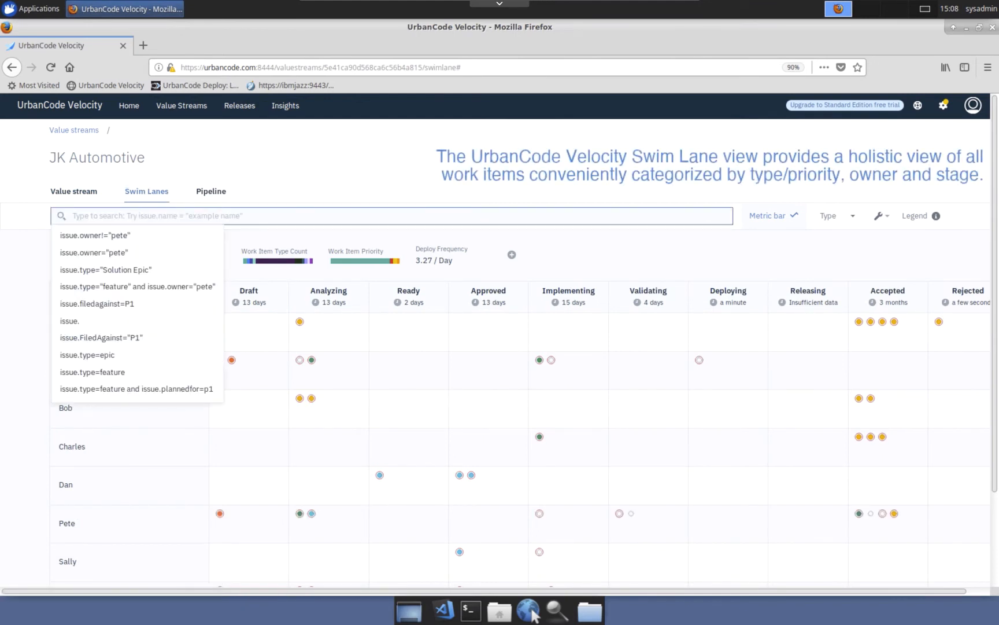
mouse_move(309, 176)
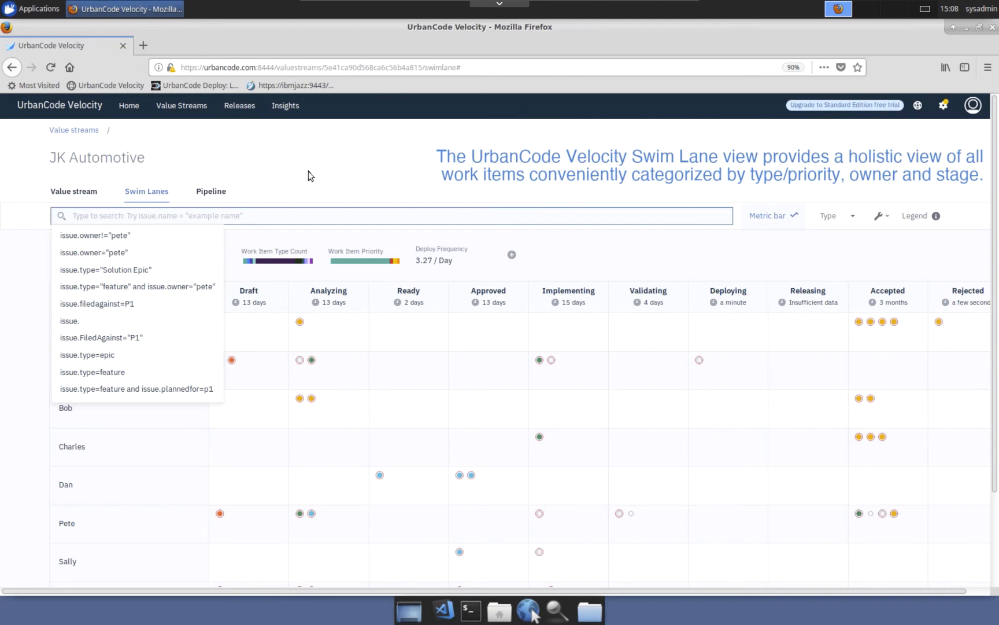
Step: Open the Validating work item 'Log all speedometer data for trip', review its History, then close it
left_click(310, 175)
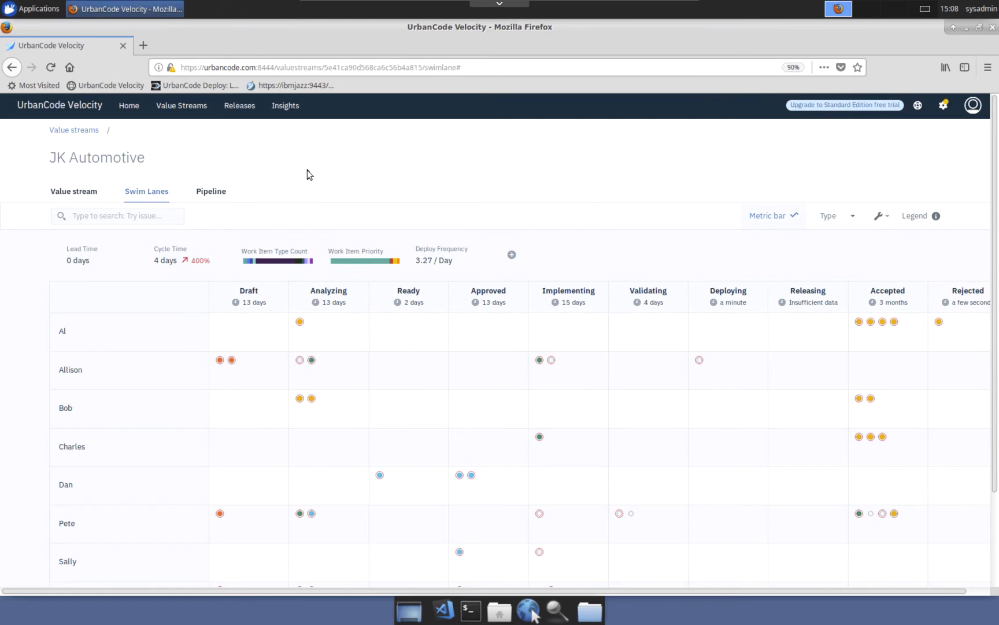
left_click(631, 514)
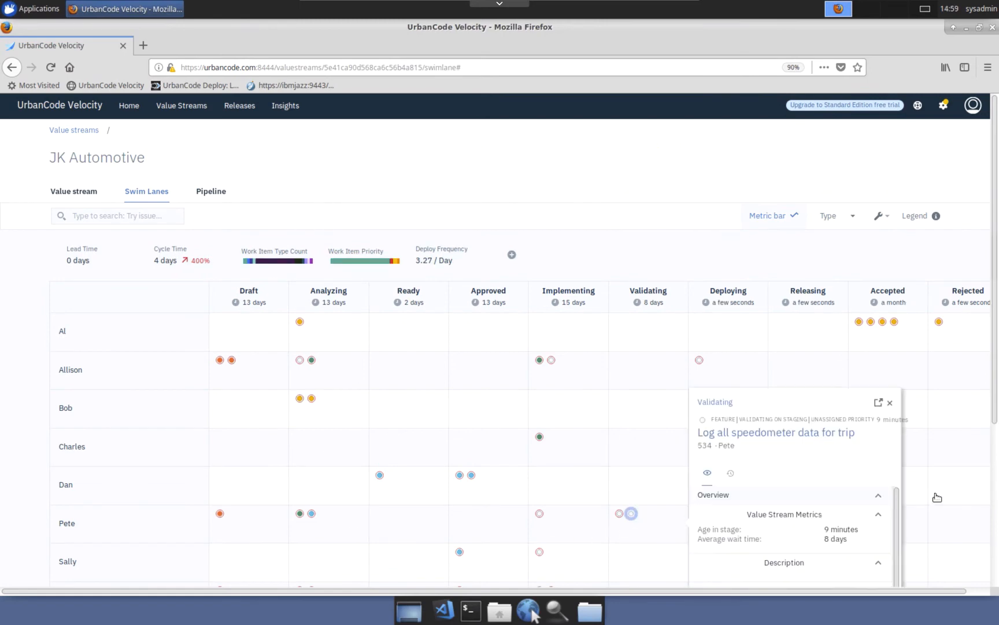
scroll("down", 3)
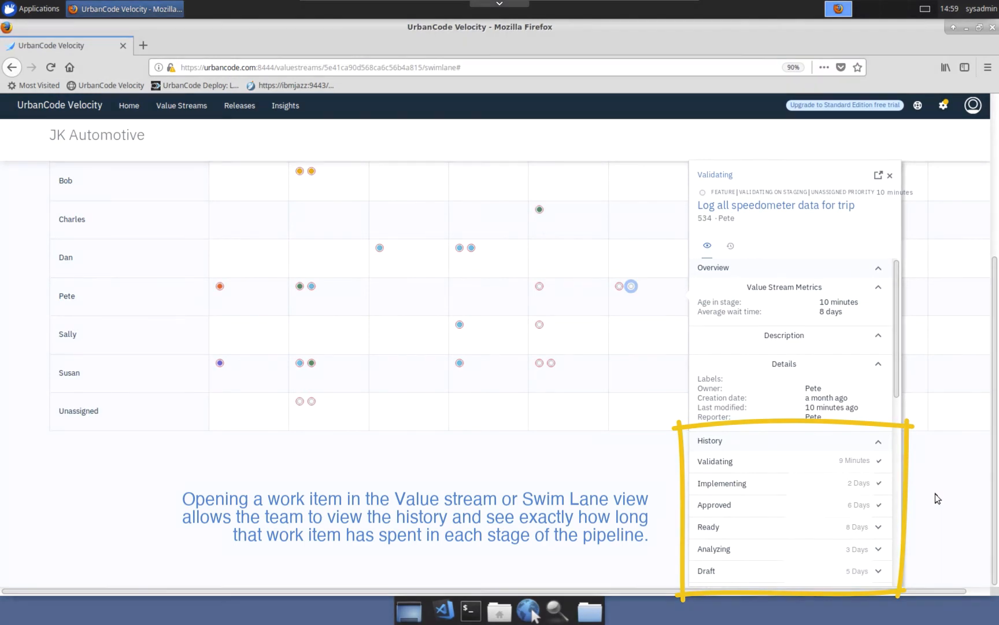
scroll("up", 3)
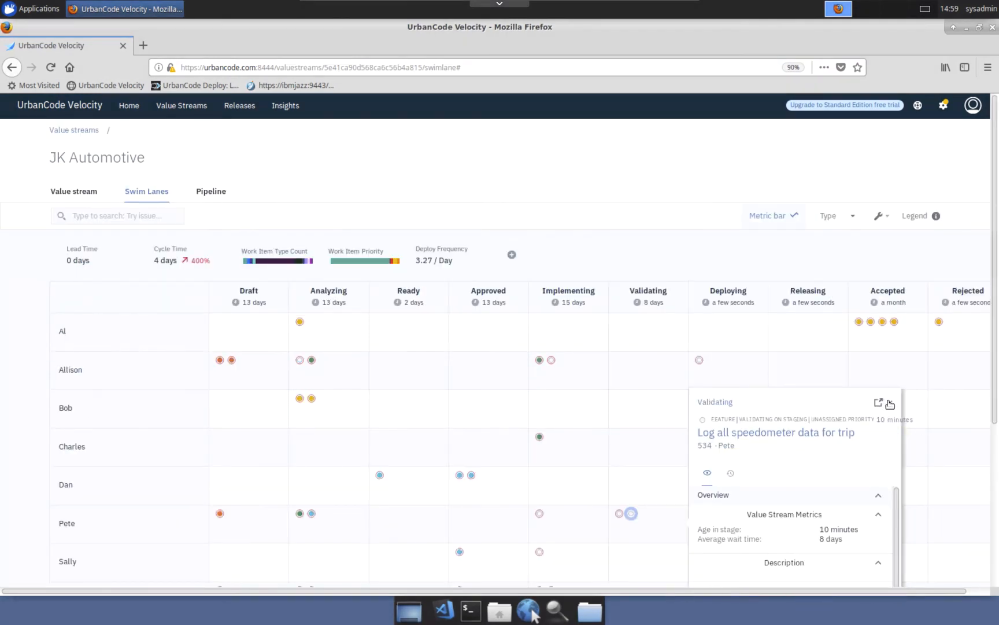
left_click(211, 191)
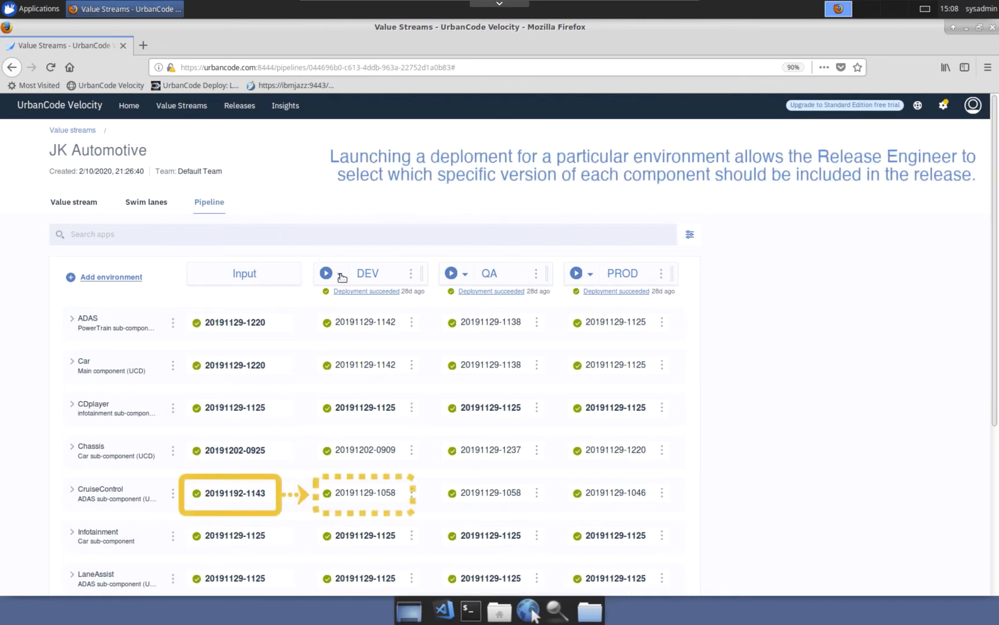
left_click(340, 273)
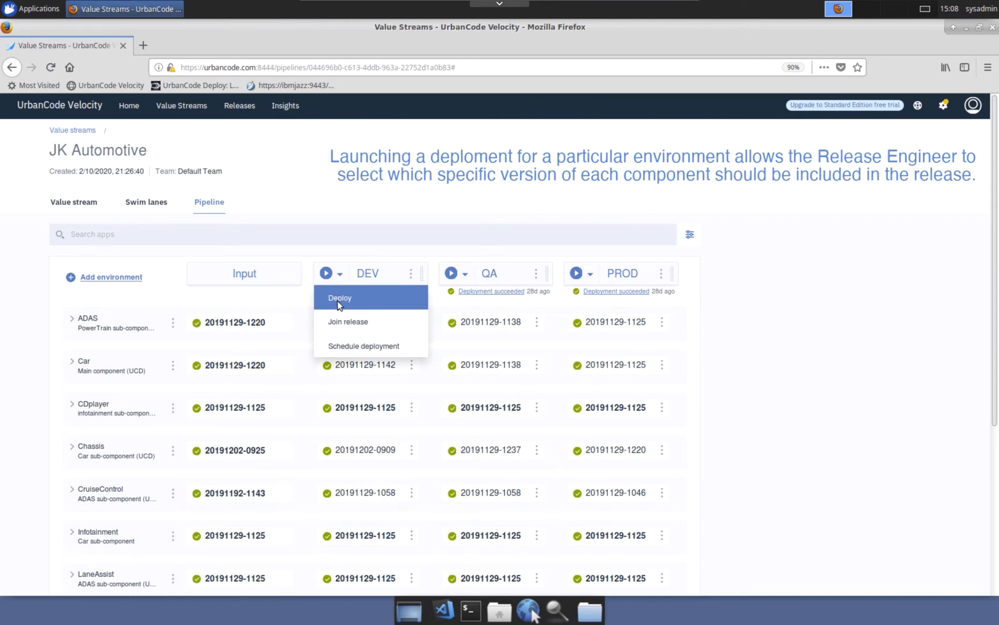
left_click(339, 297)
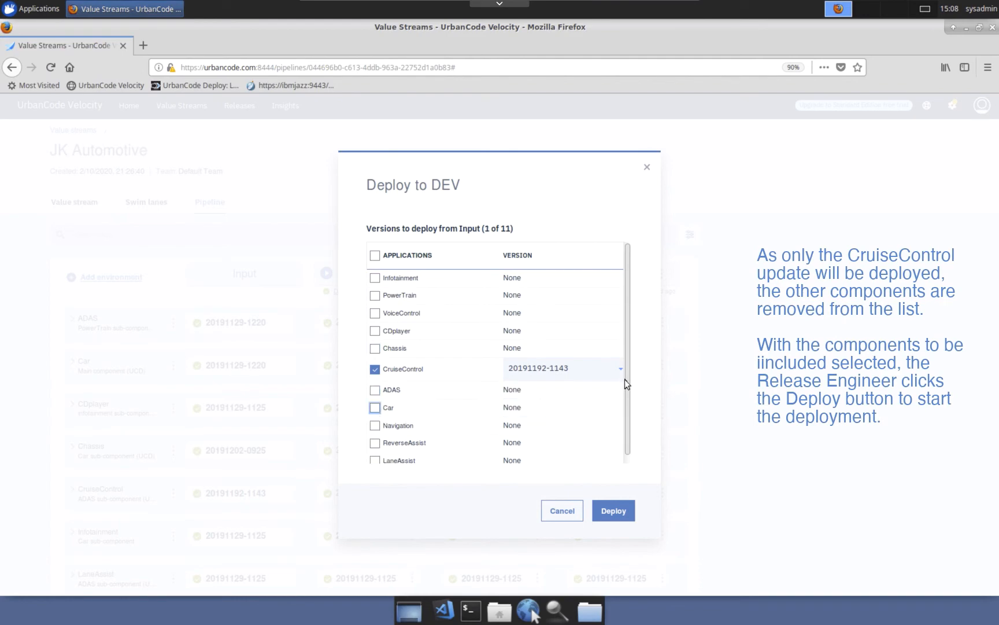
left_click(613, 510)
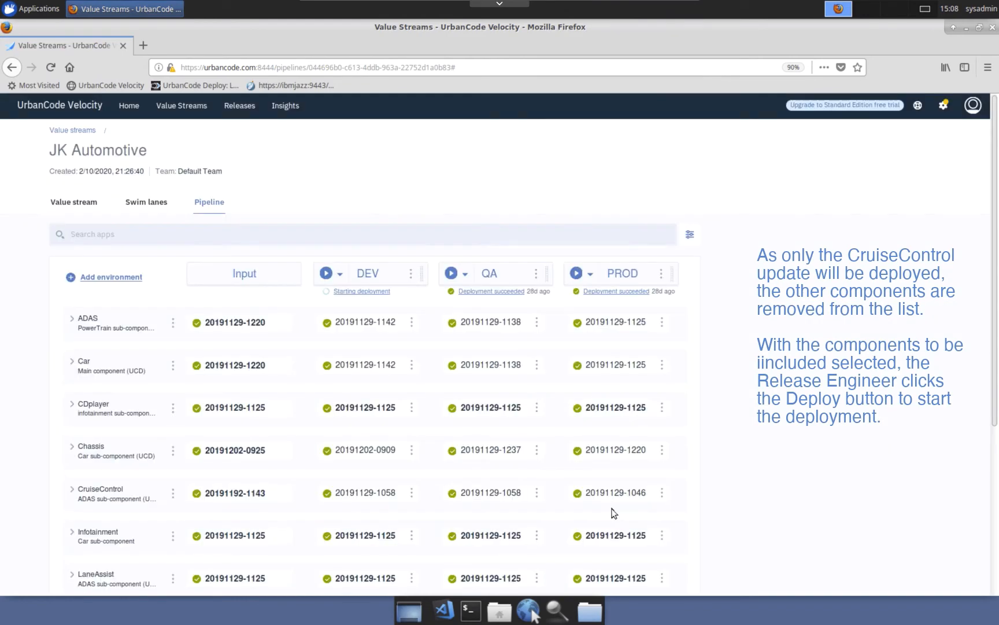
left_click(361, 290)
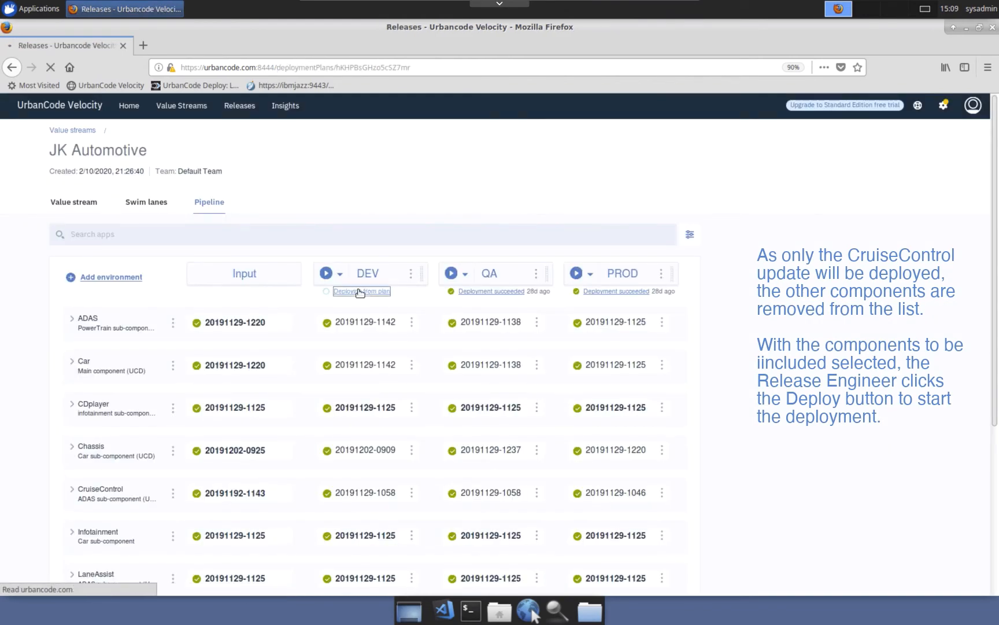
Step: Expand the CruiseControl | DEV task in the execution plan and view the running deployment's progress
left_click(361, 291)
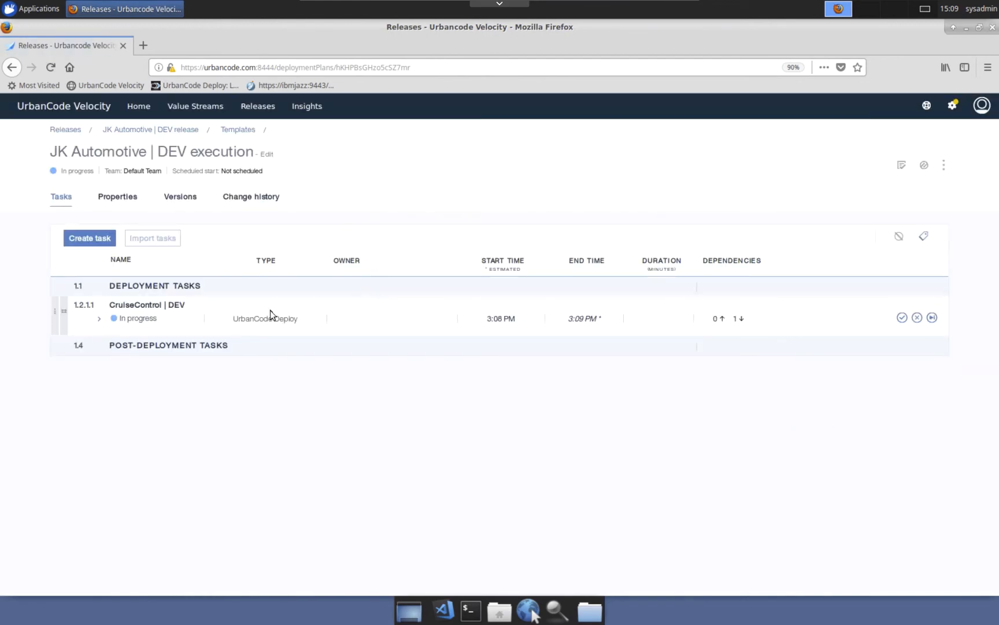
left_click(99, 319)
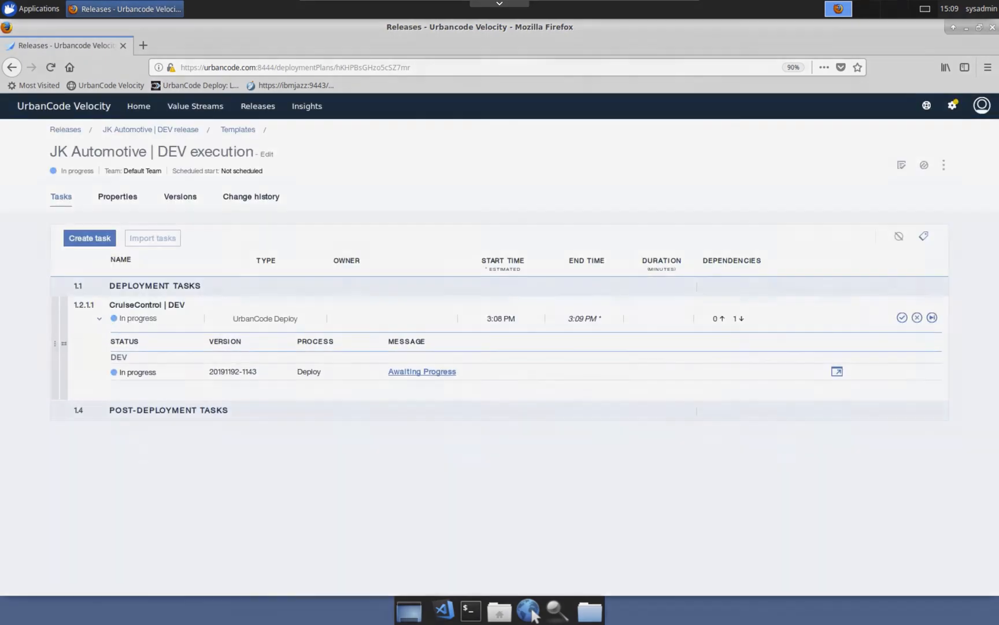
left_click(836, 371)
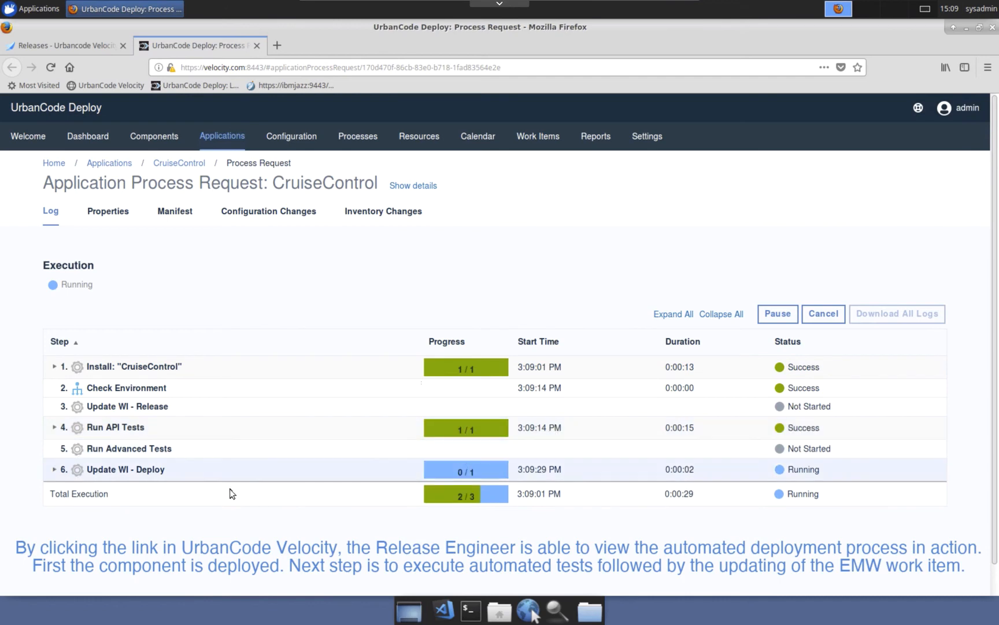
mouse_move(54, 471)
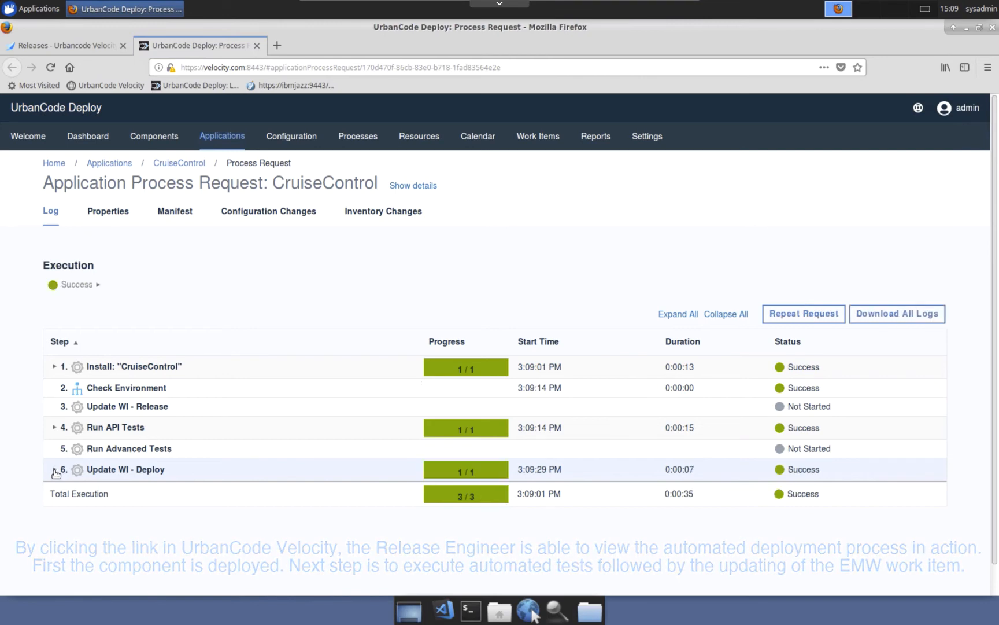
Step: Expand step 6 Update WI - Deploy and its Update WorkItem child execution
left_click(55, 470)
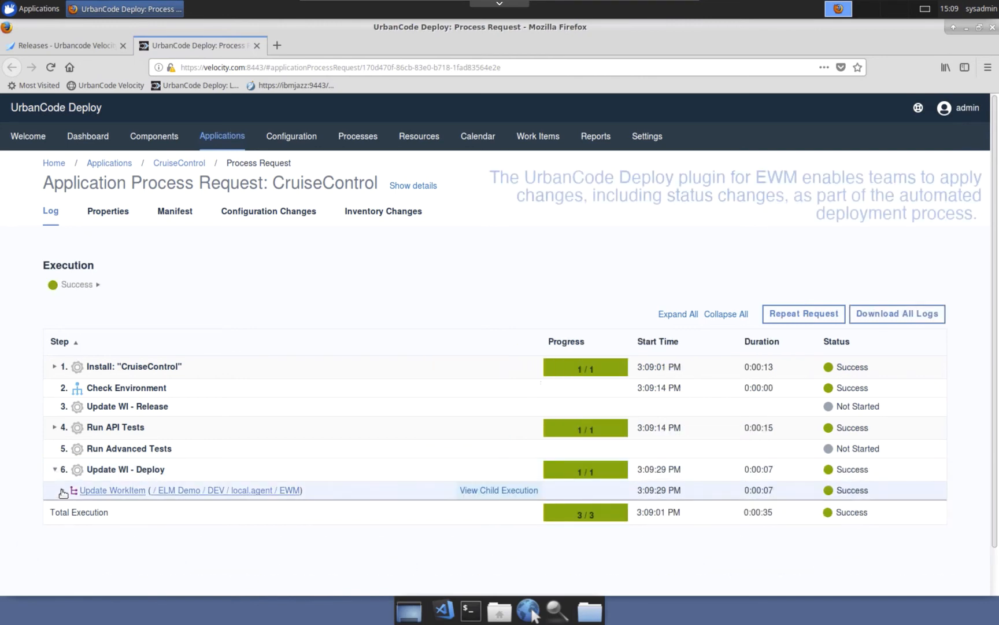
left_click(62, 492)
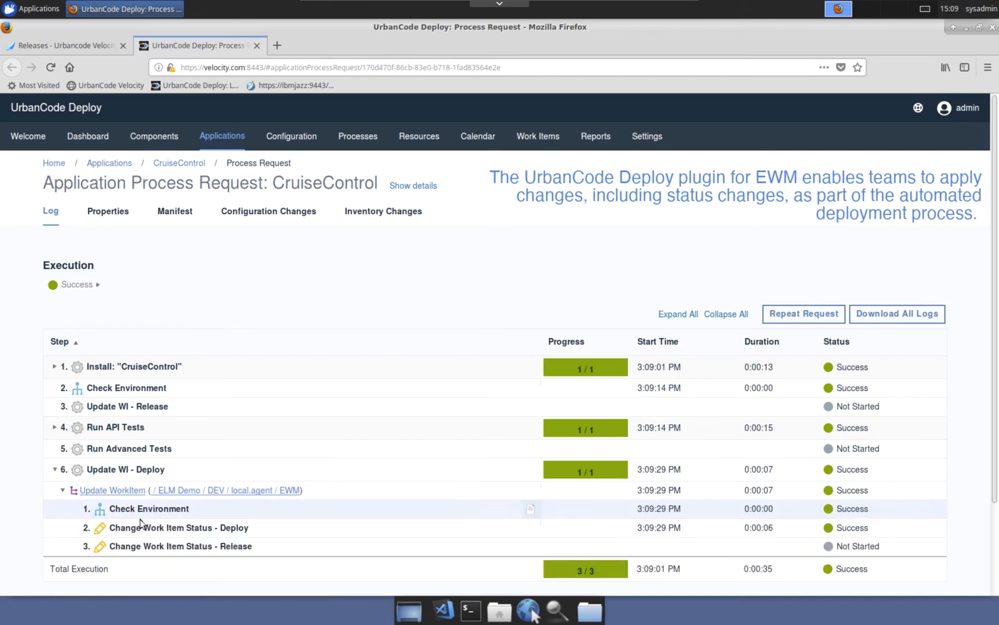
mouse_move(312, 528)
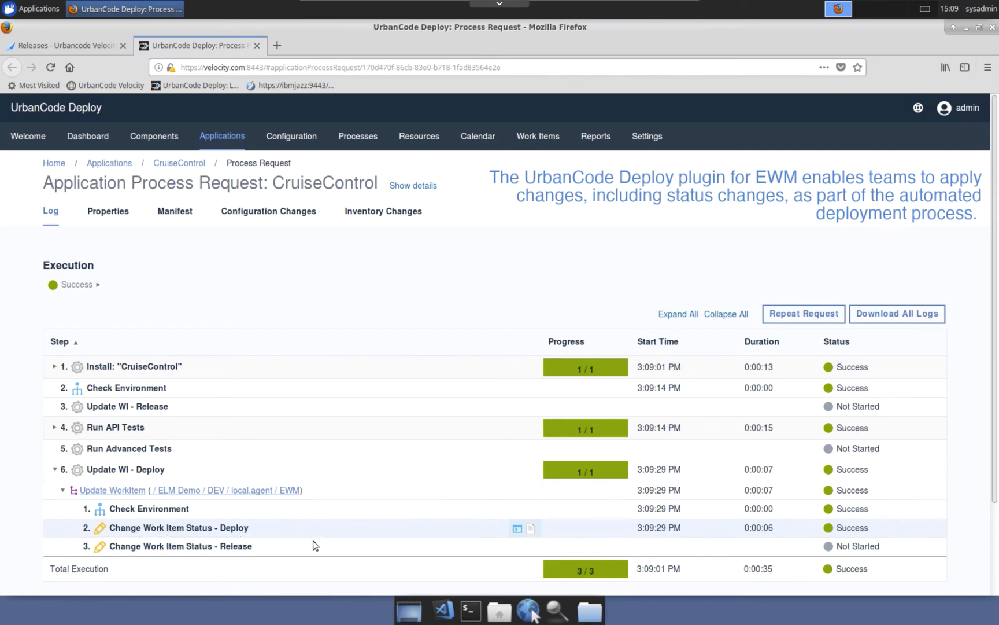
mouse_move(517, 530)
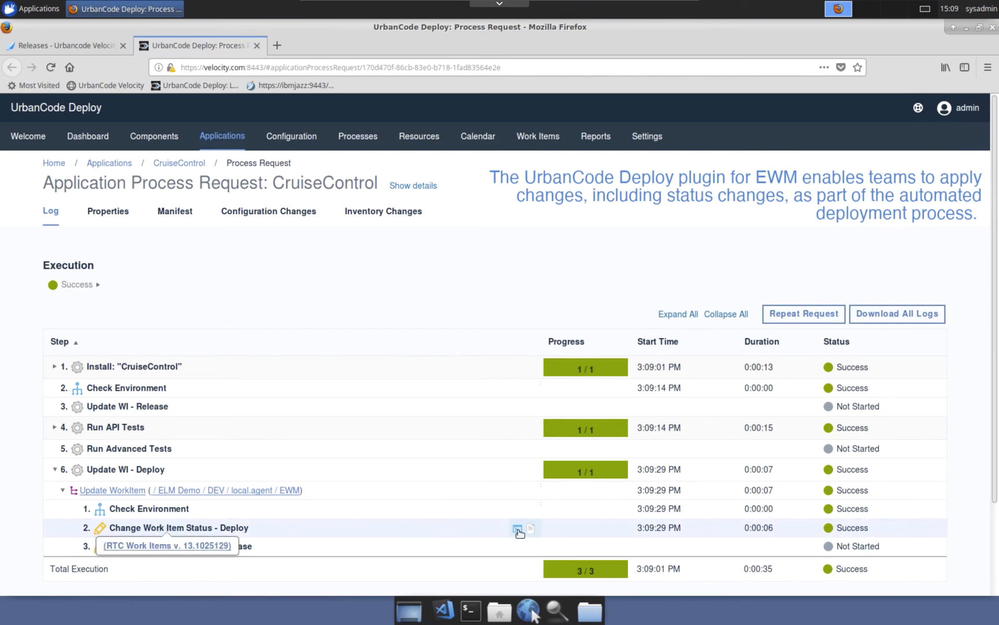
Step: Read the Change Work Item Status - Deploy log summary for item 534, then show the Velocity Pipeline
left_click(517, 529)
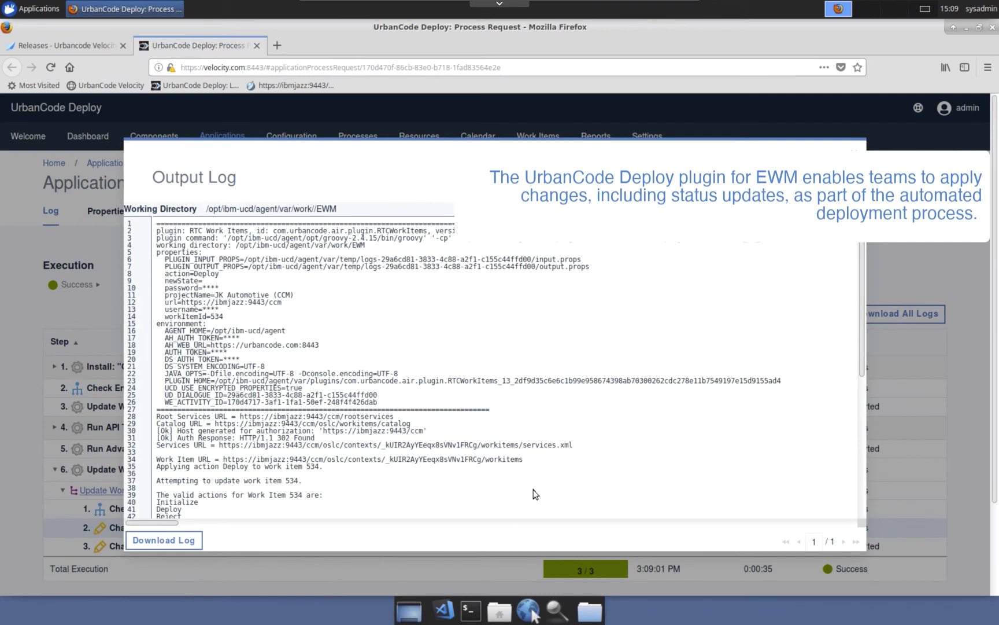
scroll("down", 3)
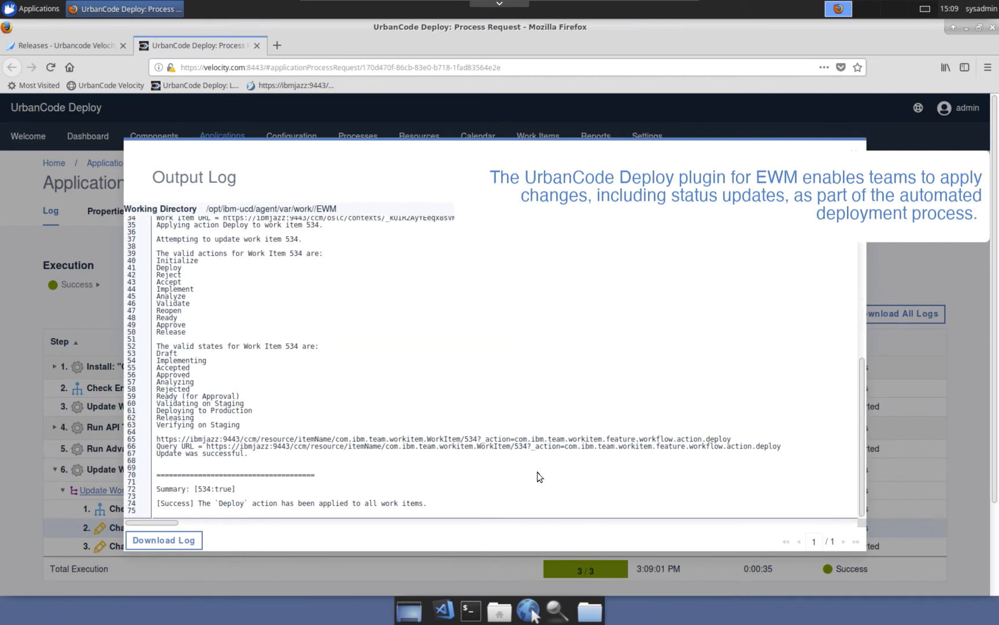
mouse_move(462, 509)
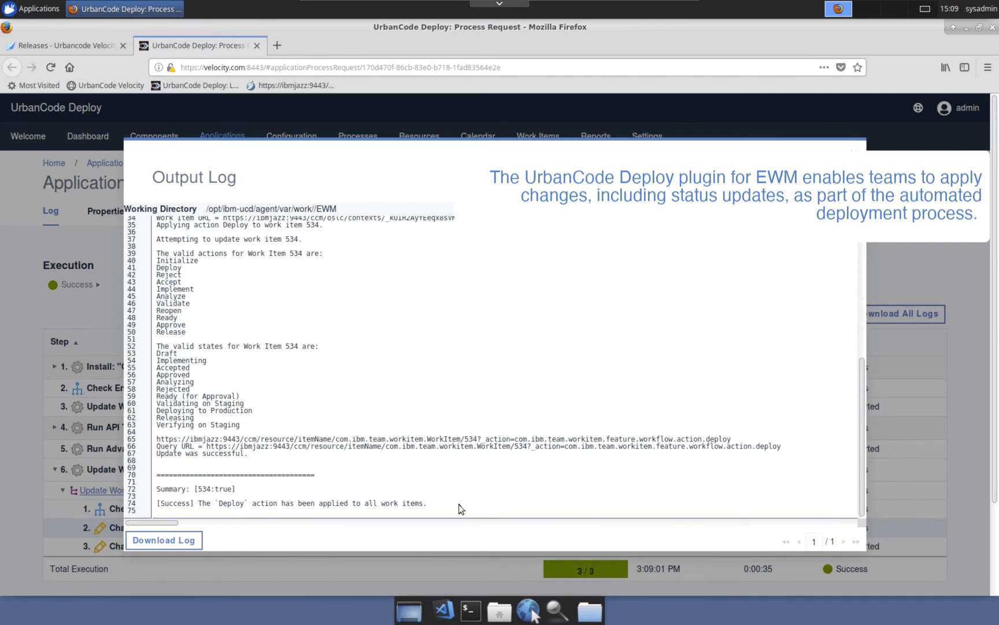
mouse_move(438, 505)
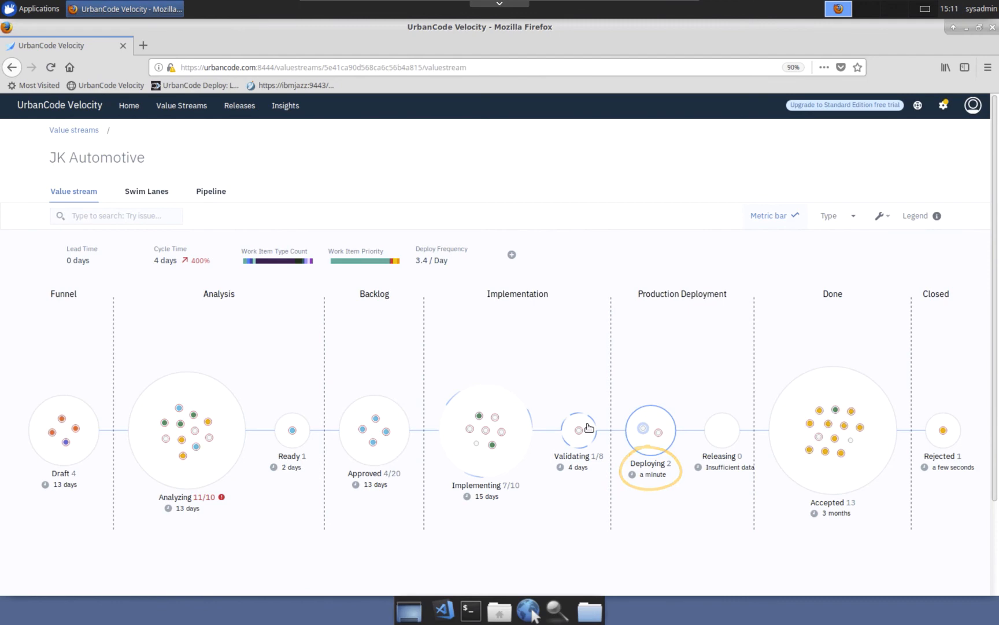
left_click(210, 191)
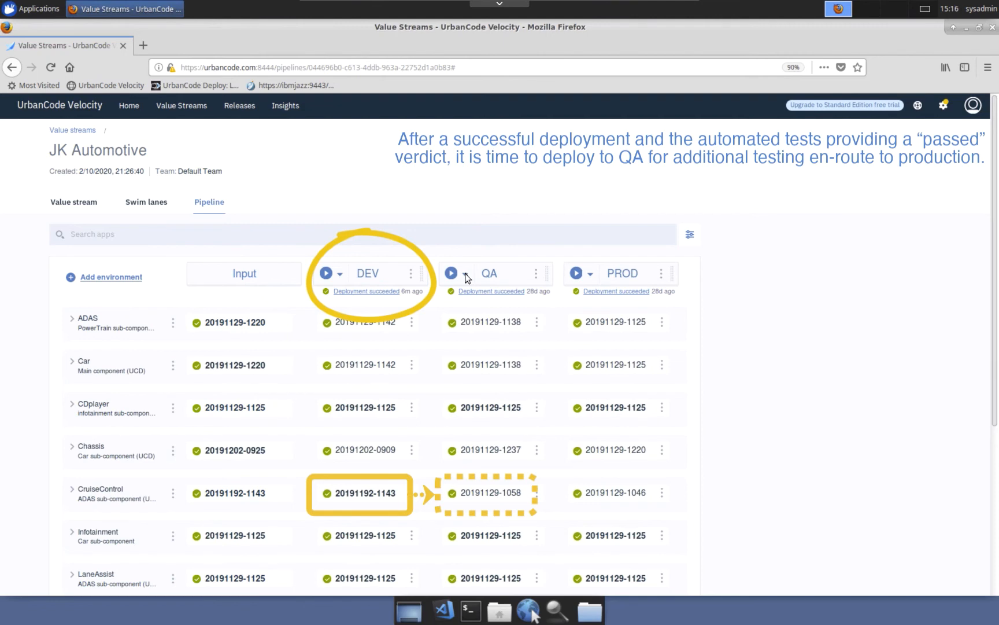
left_click(451, 273)
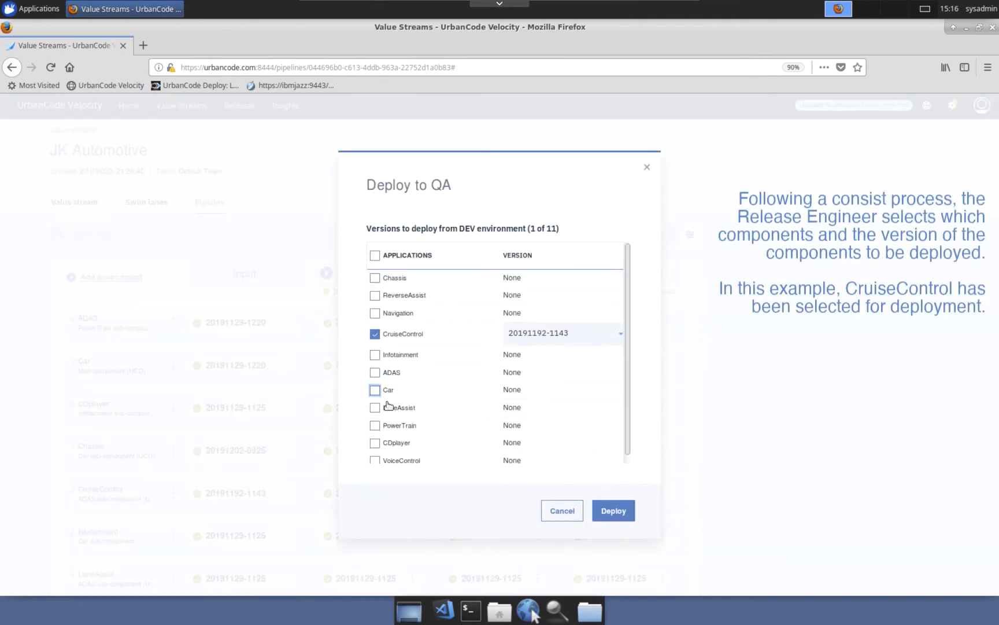
left_click(611, 510)
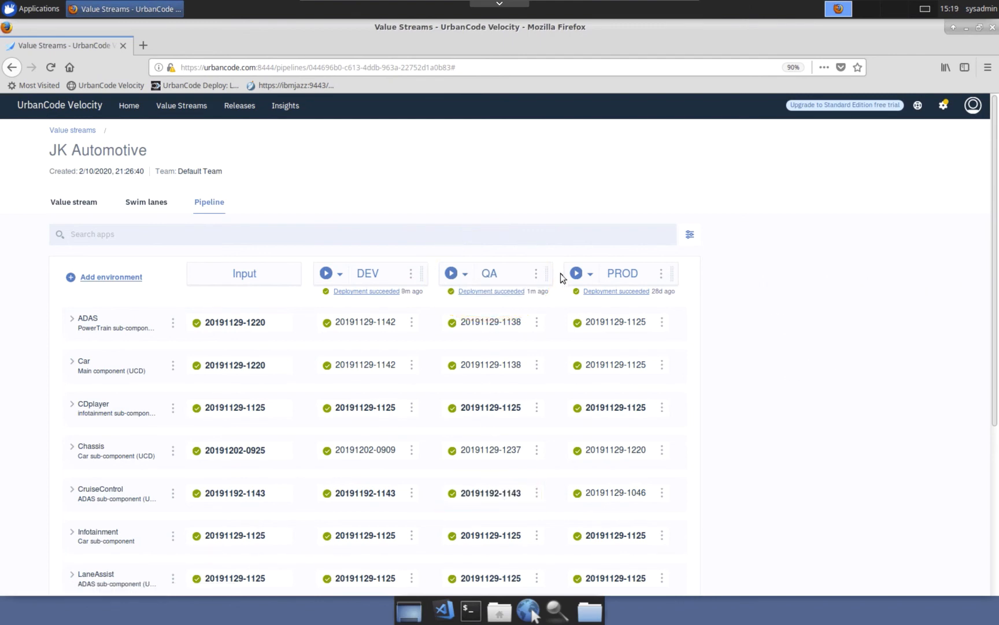
left_click(577, 273)
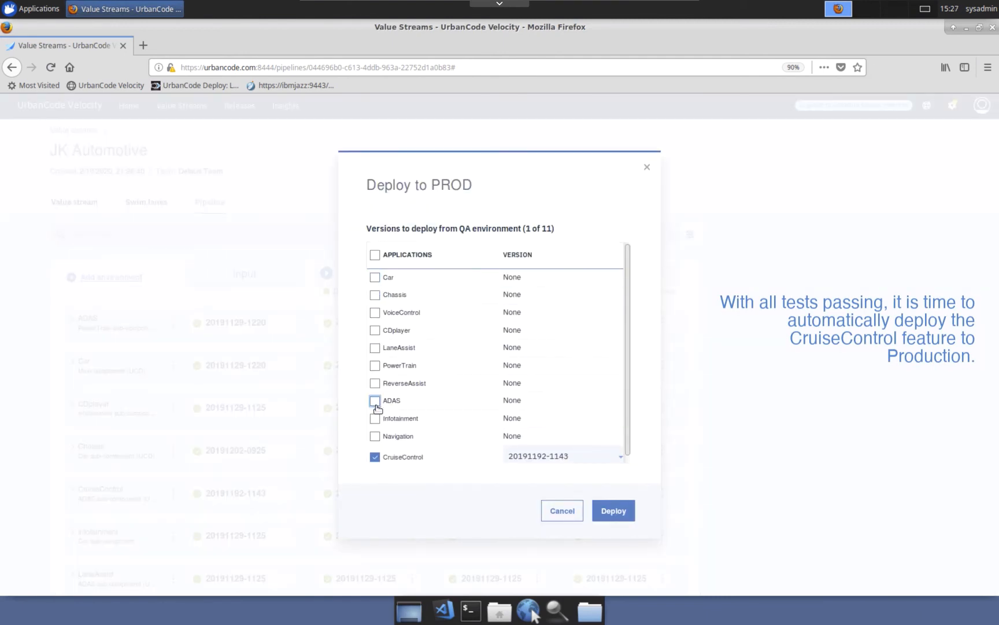
left_click(613, 510)
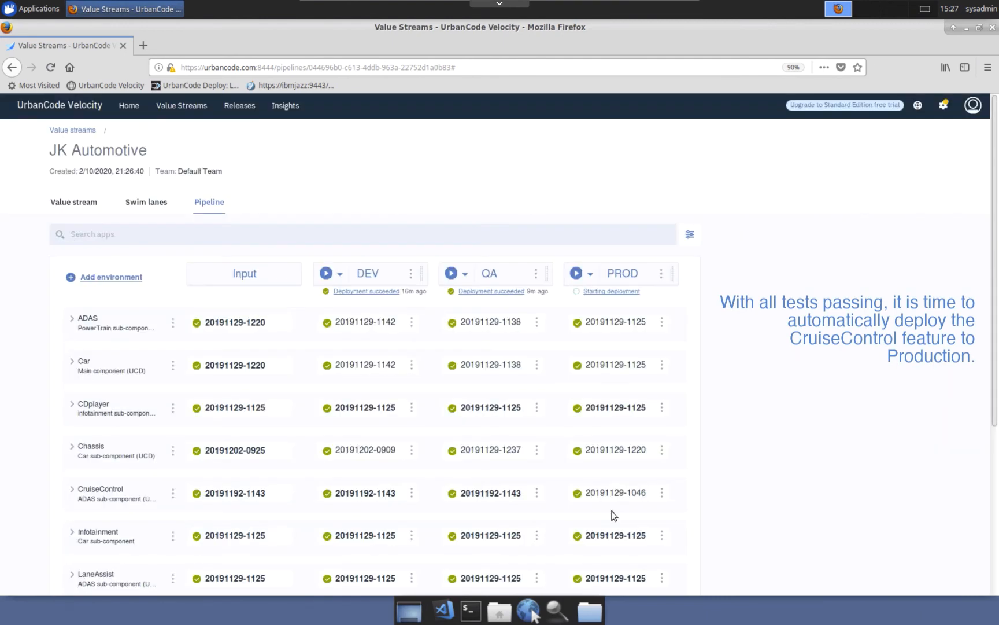
left_click(610, 291)
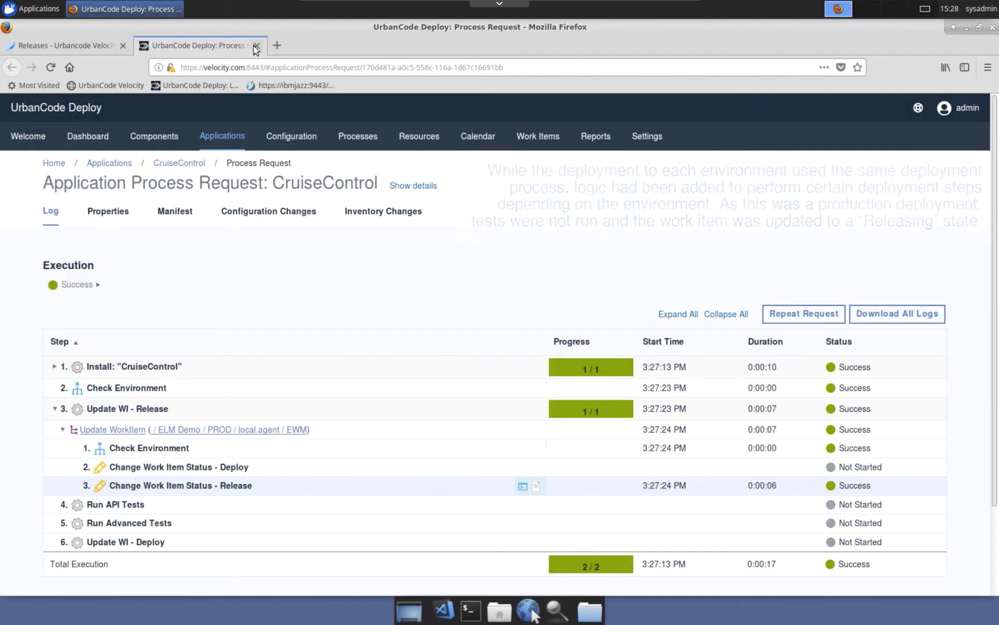
Step: Close the UrbanCode Deploy process request tab after reviewing Update WI - Release
left_click(258, 45)
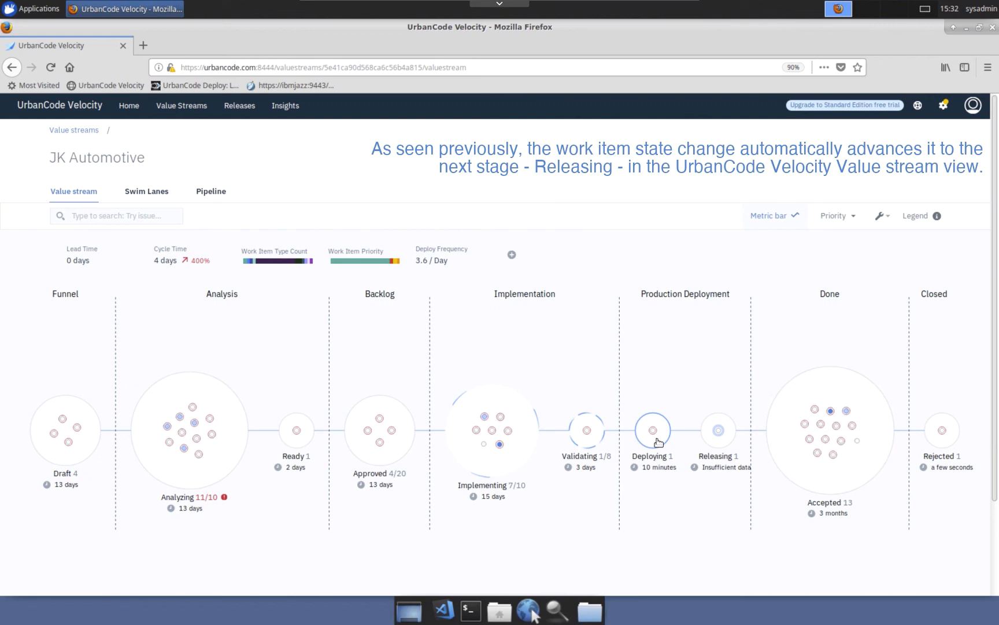
mouse_move(711, 435)
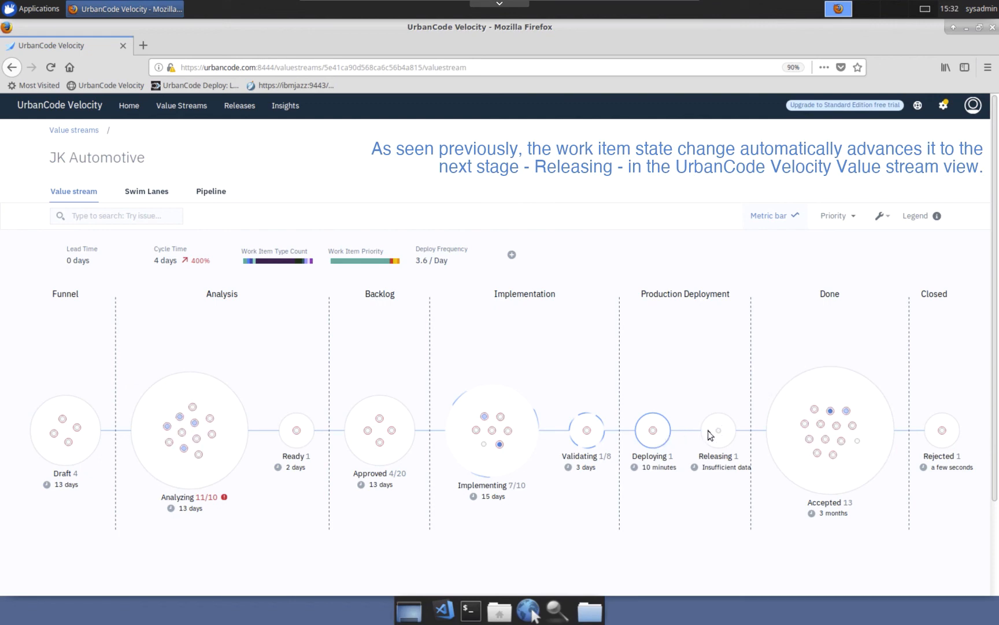
Step: Show the Releasing-stage item 534, Log all speedometer data for trip, in full detail
left_click(717, 429)
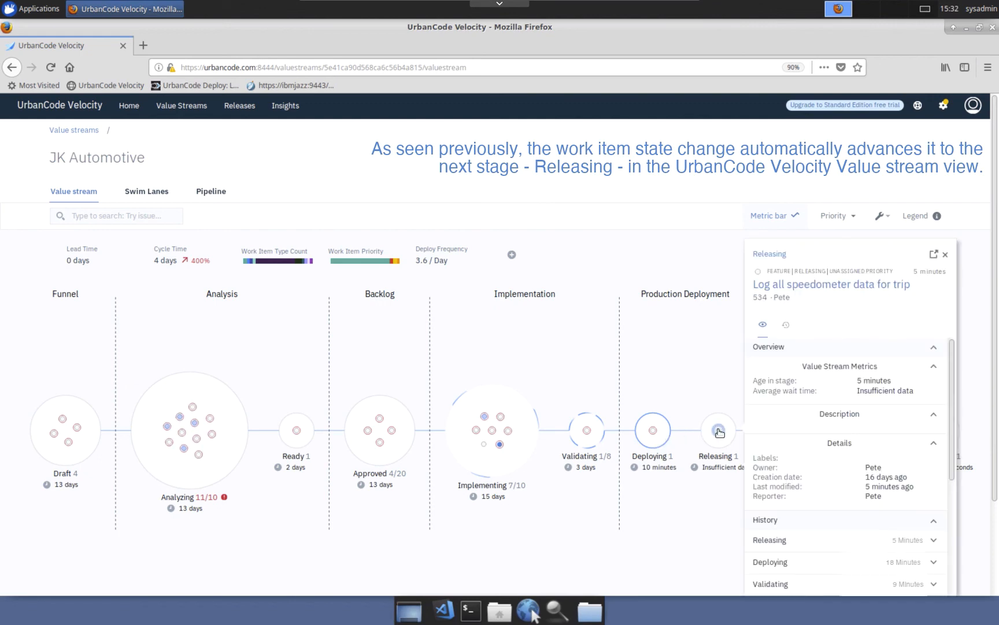
mouse_move(787, 324)
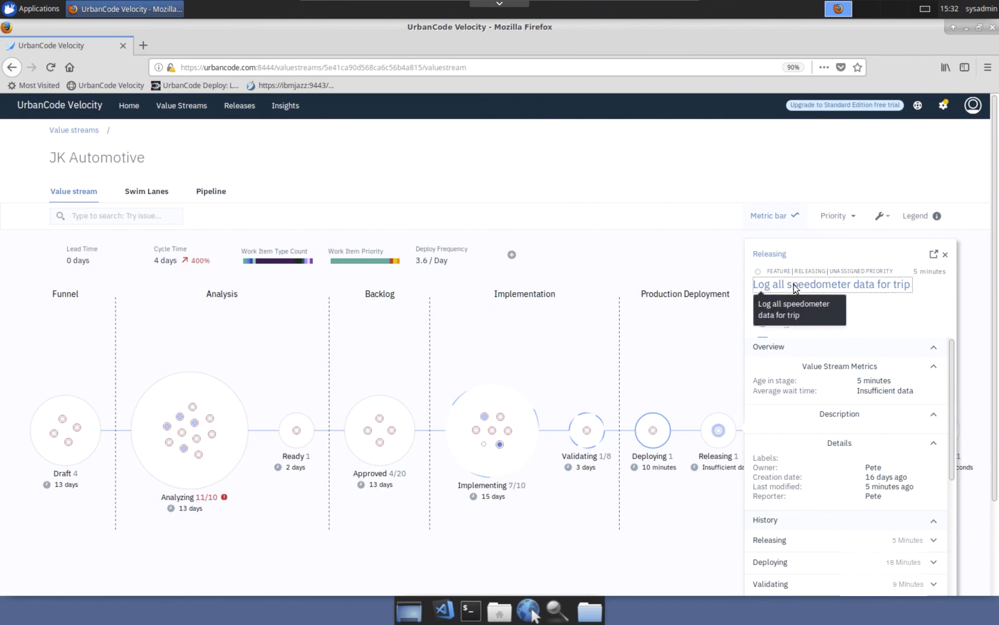
left_click(830, 284)
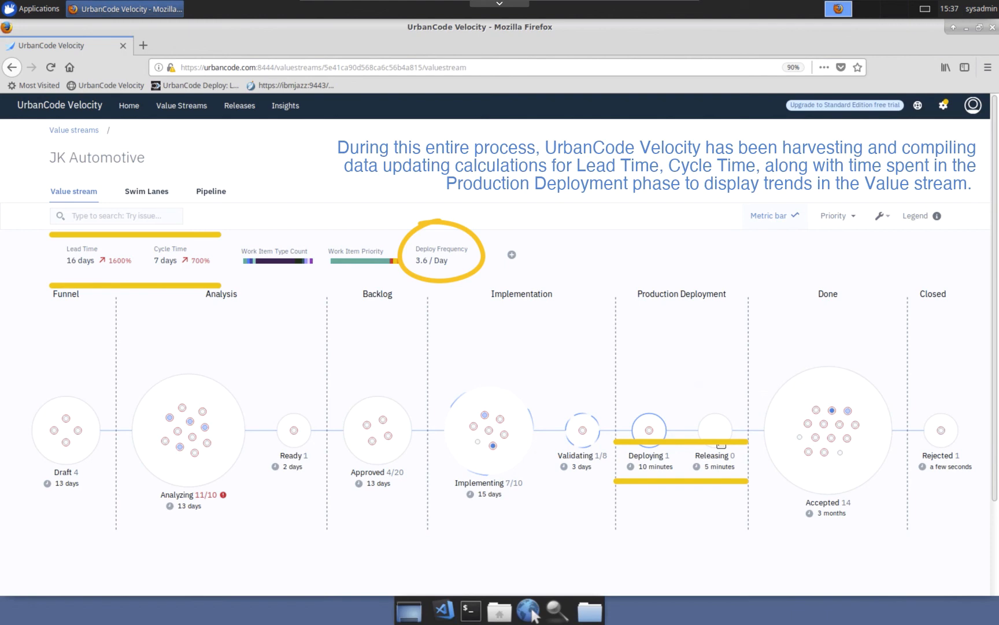
mouse_move(755, 444)
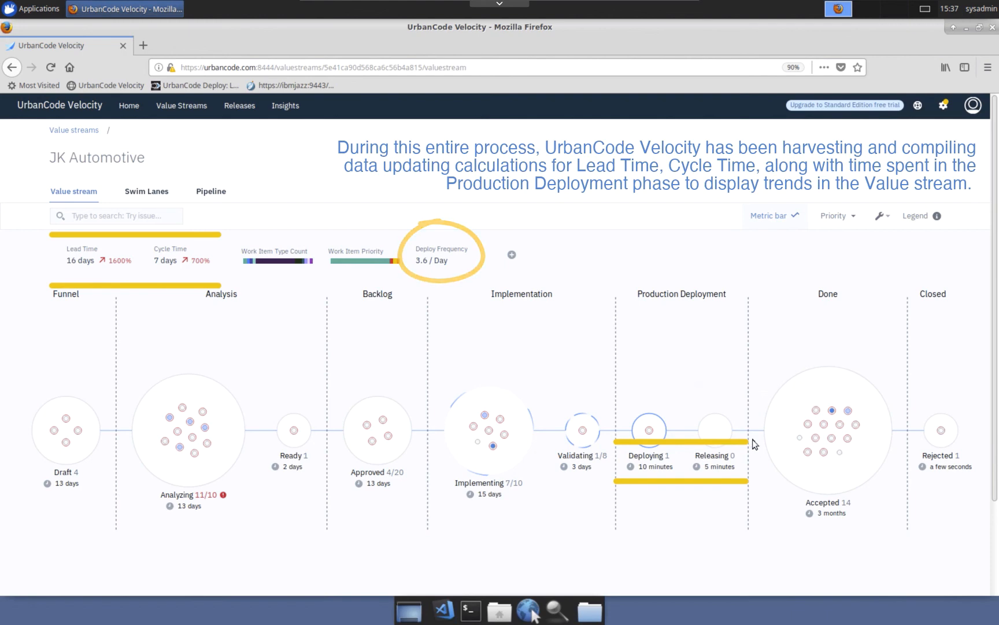